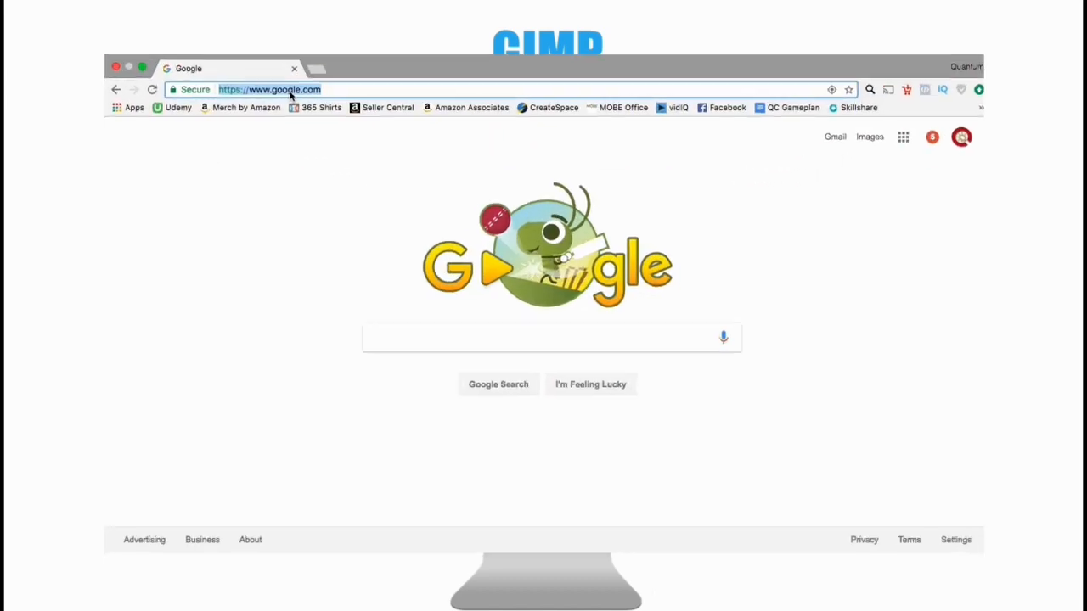
- Enter 'GIMP' in Chrome's address bar and open the gimp.org suggestion
{"action": "type", "text": "GIMP."}
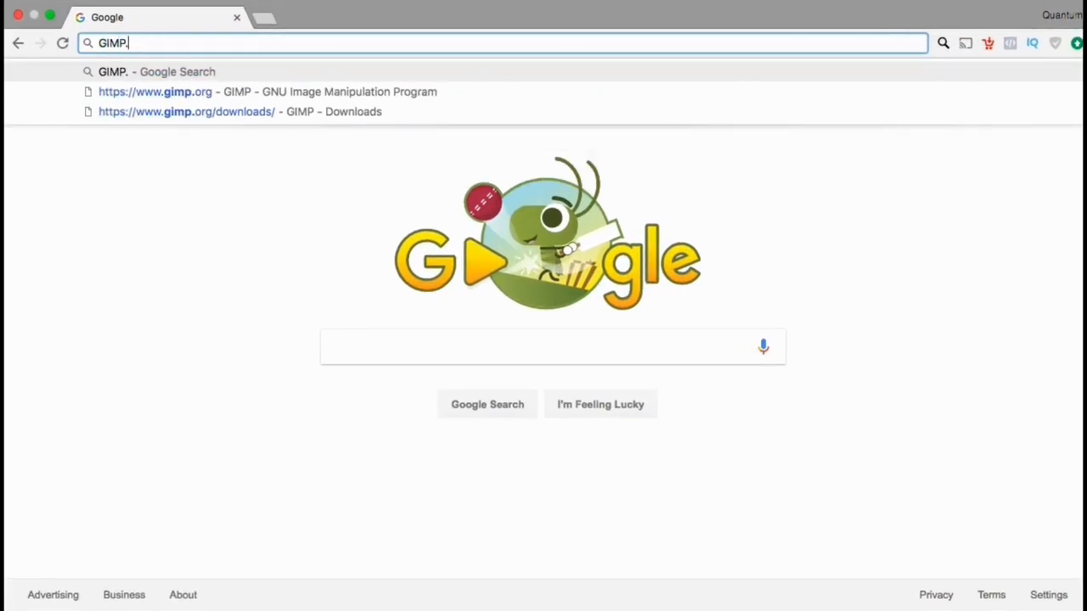
{"action": "left_click", "coordinate": [155, 92]}
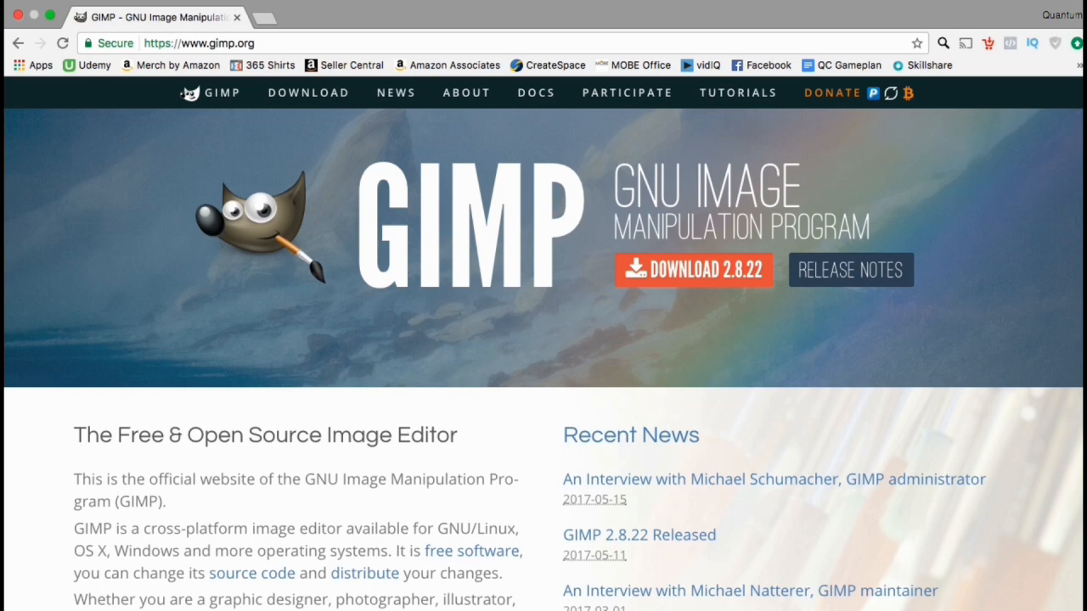
{"action": "mouse_move", "coordinate": [214, 129]}
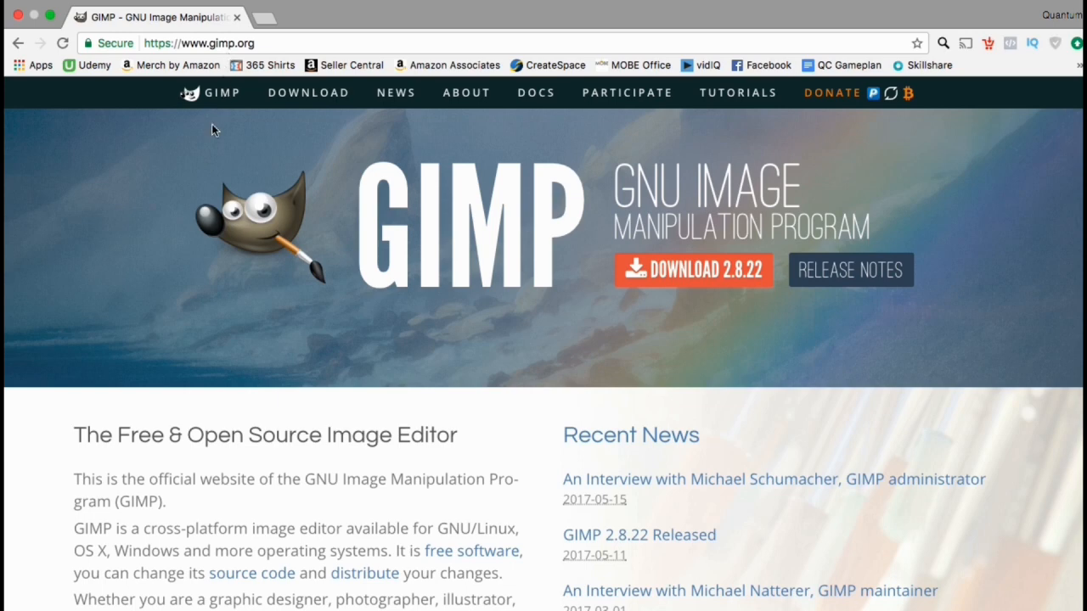
{"action": "mouse_move", "coordinate": [347, 80]}
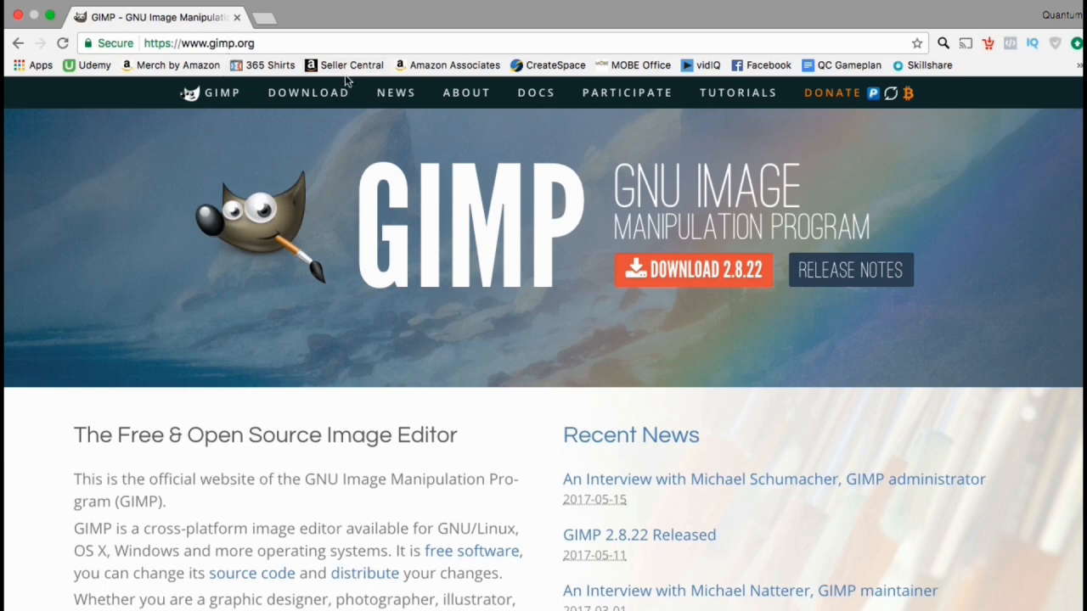
- Go to the GIMP Downloads page and launch the direct GIMP 2.8.22 Mac download
{"action": "left_click", "coordinate": [308, 92]}
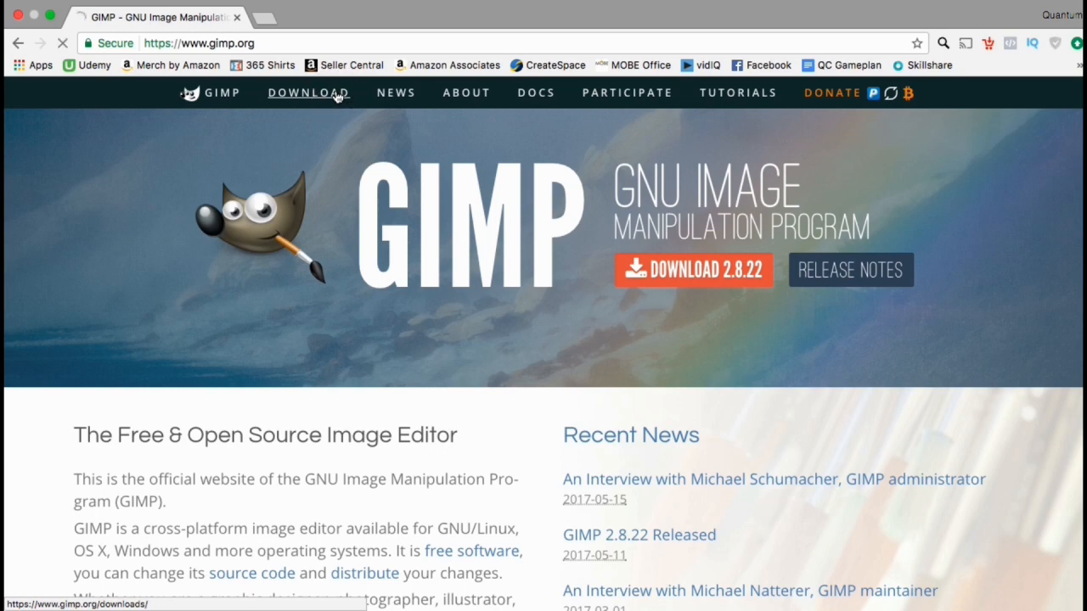
{"action": "left_click", "coordinate": [307, 93]}
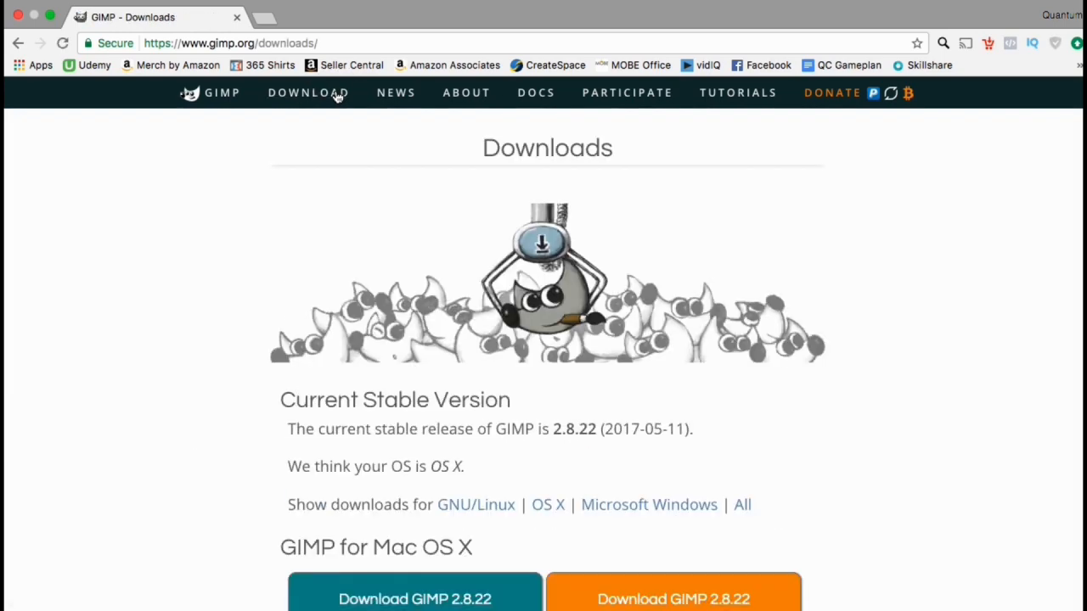
{"action": "mouse_move", "coordinate": [195, 246]}
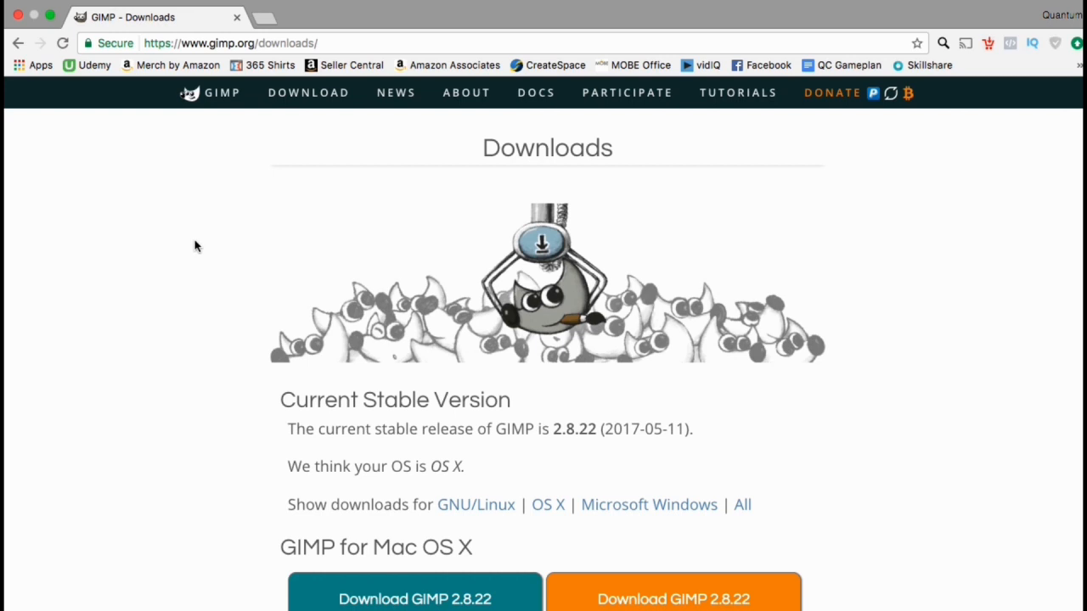
{"action": "scroll", "scroll_direction": "down", "scroll_amount": 3}
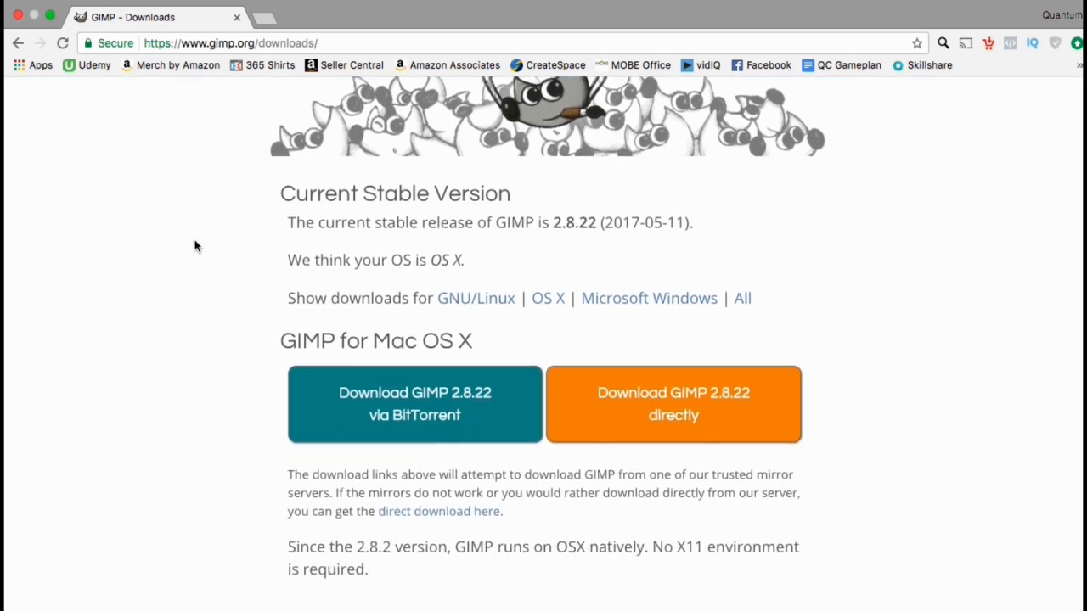
{"action": "scroll", "scroll_direction": "down", "scroll_amount": 3}
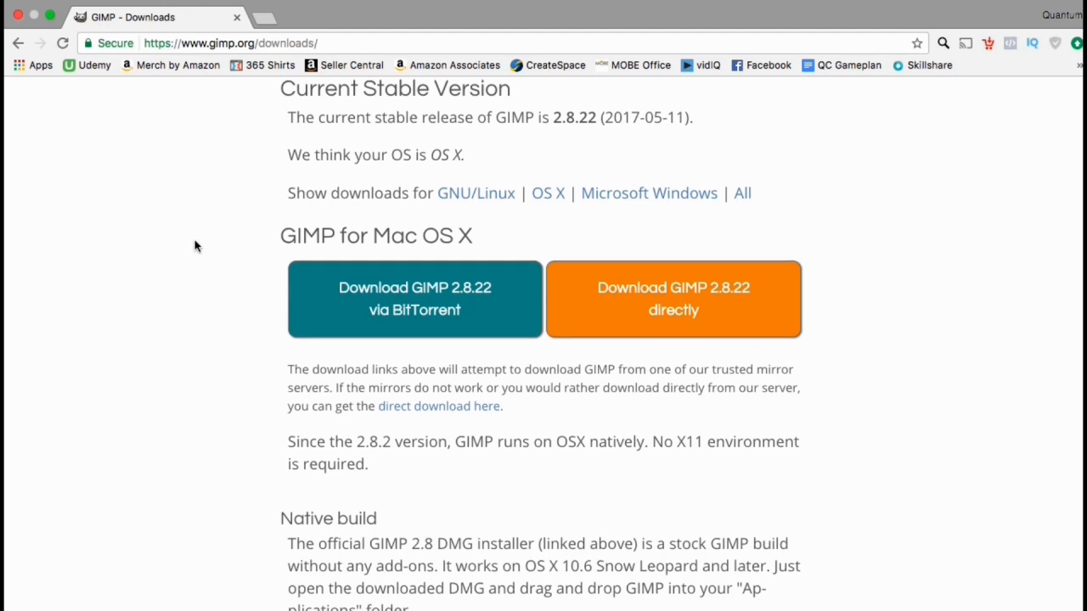
{"action": "scroll", "scroll_direction": "down", "scroll_amount": 3}
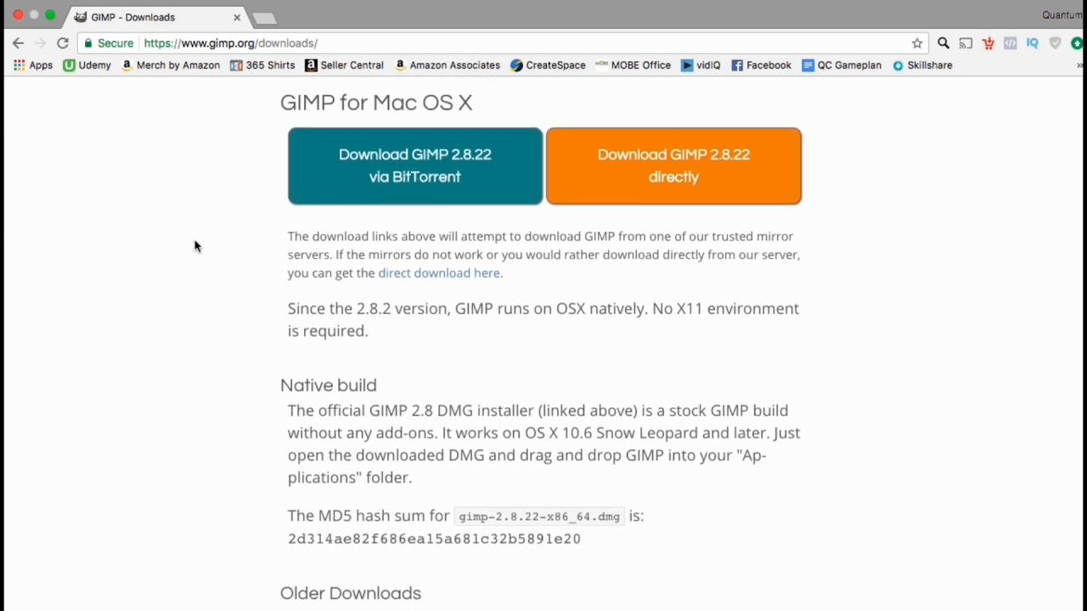
{"action": "scroll", "scroll_direction": "down", "scroll_amount": 3}
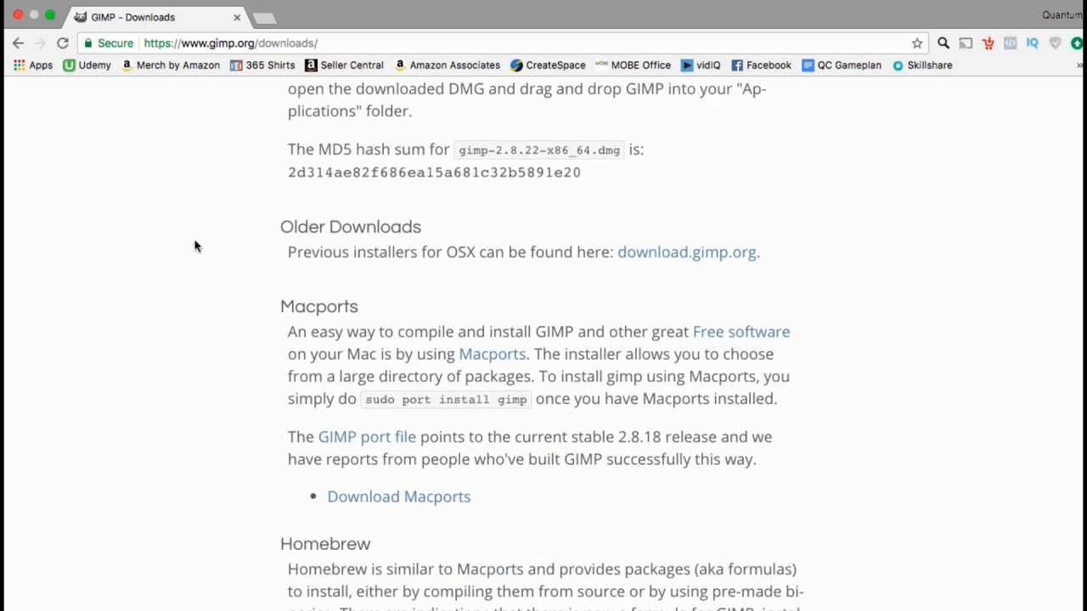
{"action": "scroll", "scroll_direction": "down", "scroll_amount": 3}
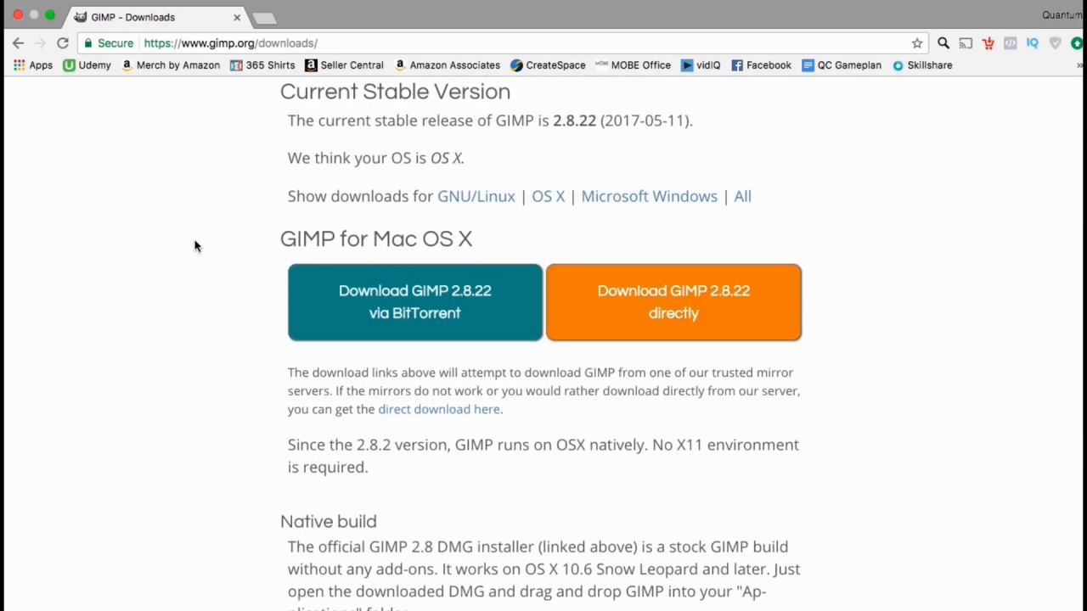
{"action": "mouse_move", "coordinate": [674, 301]}
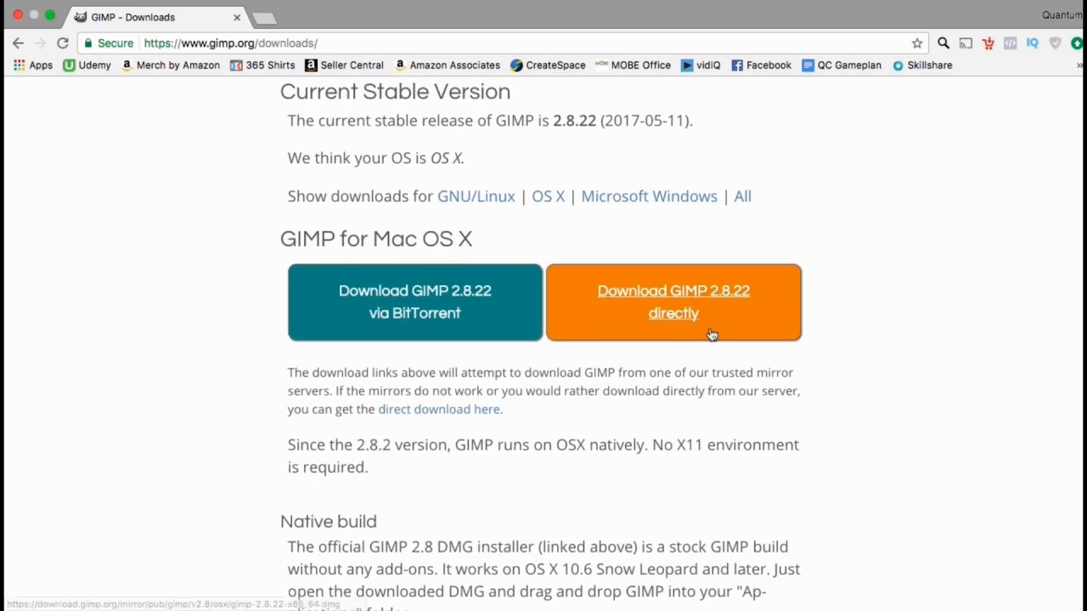
{"action": "left_click", "coordinate": [673, 301]}
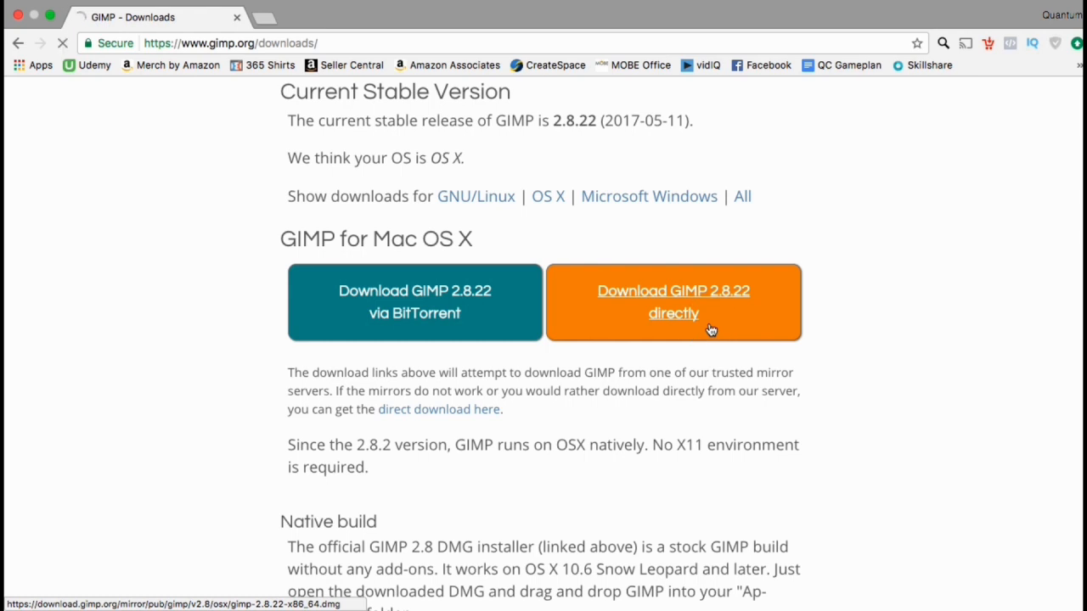
{"action": "left_click", "coordinate": [673, 302]}
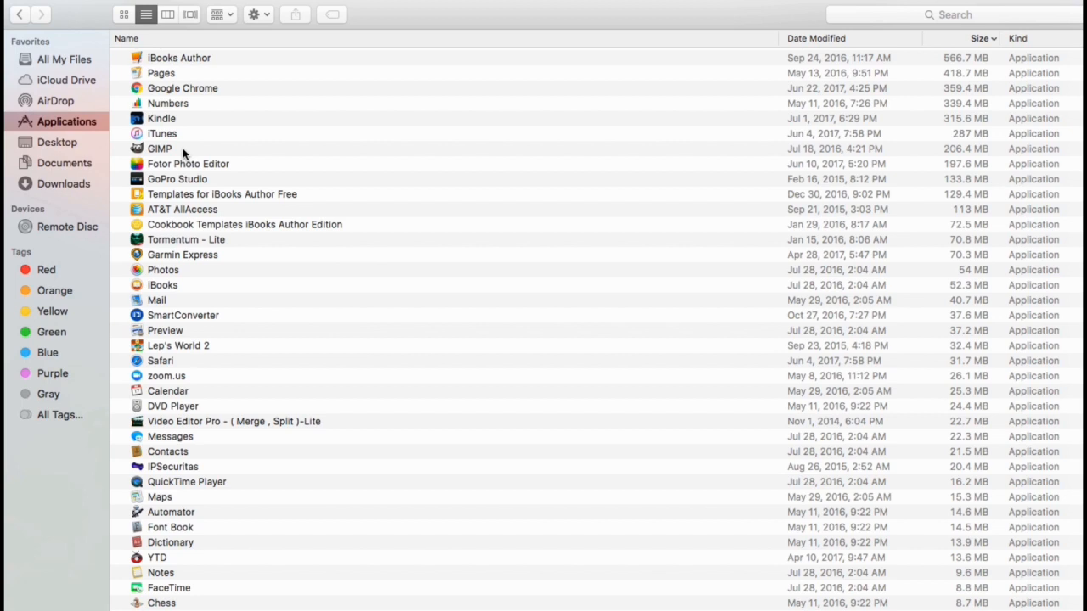
- Select GIMP in the Finder Applications folder and double-click to launch it
{"action": "left_click", "coordinate": [160, 149]}
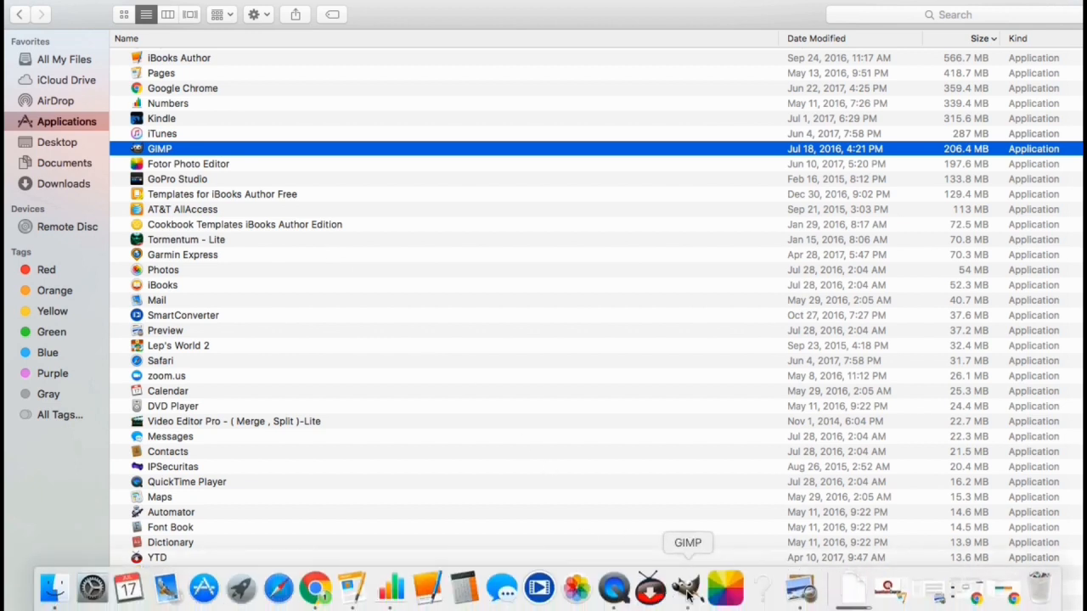
{"action": "double_click", "coordinate": [160, 149]}
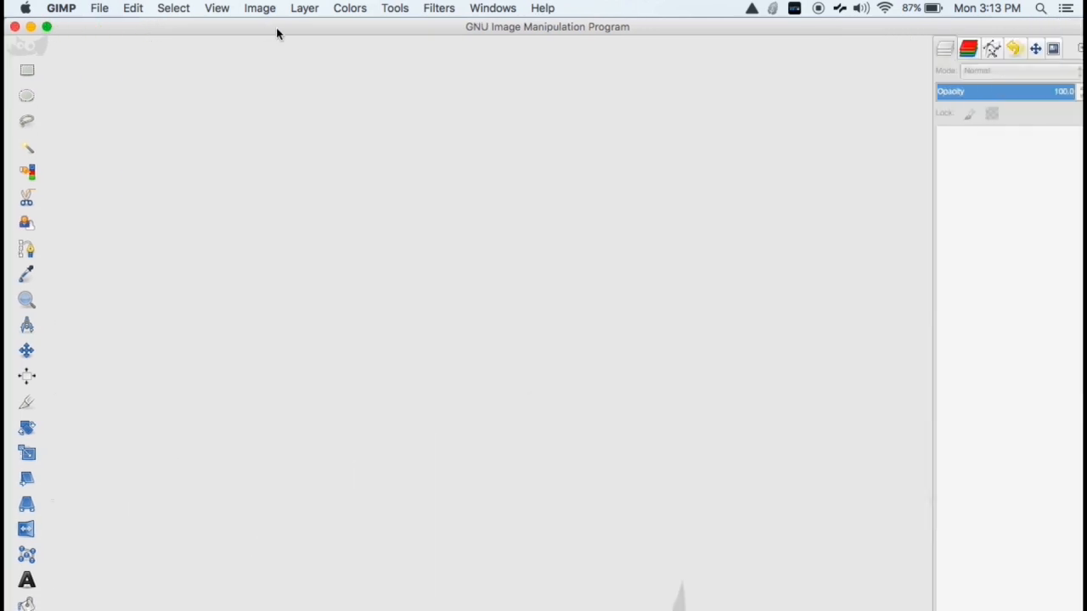
{"action": "mouse_move", "coordinate": [290, 90]}
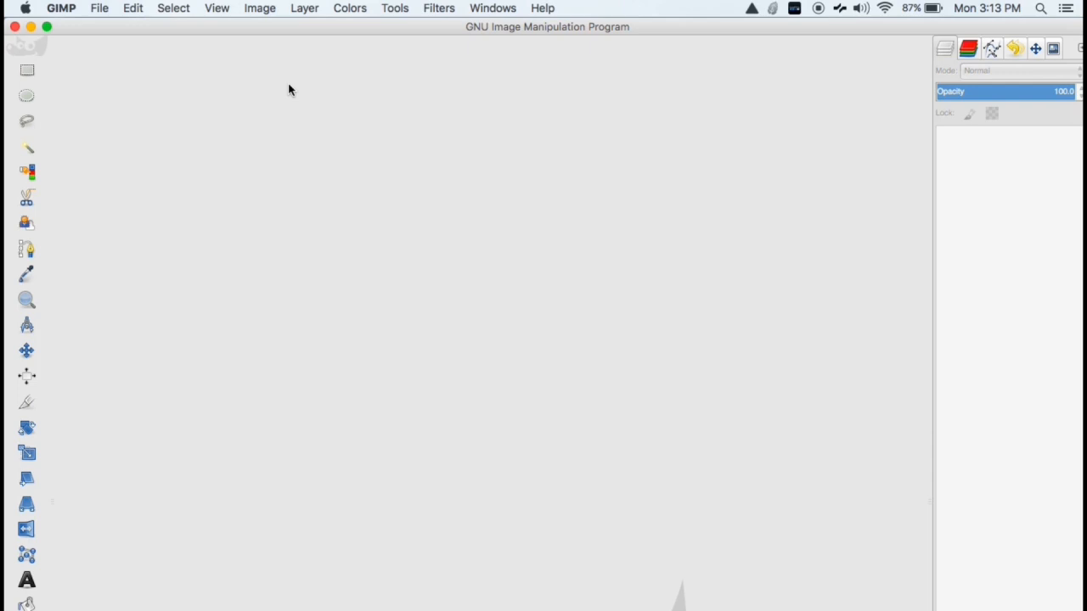
{"action": "mouse_move", "coordinate": [99, 10]}
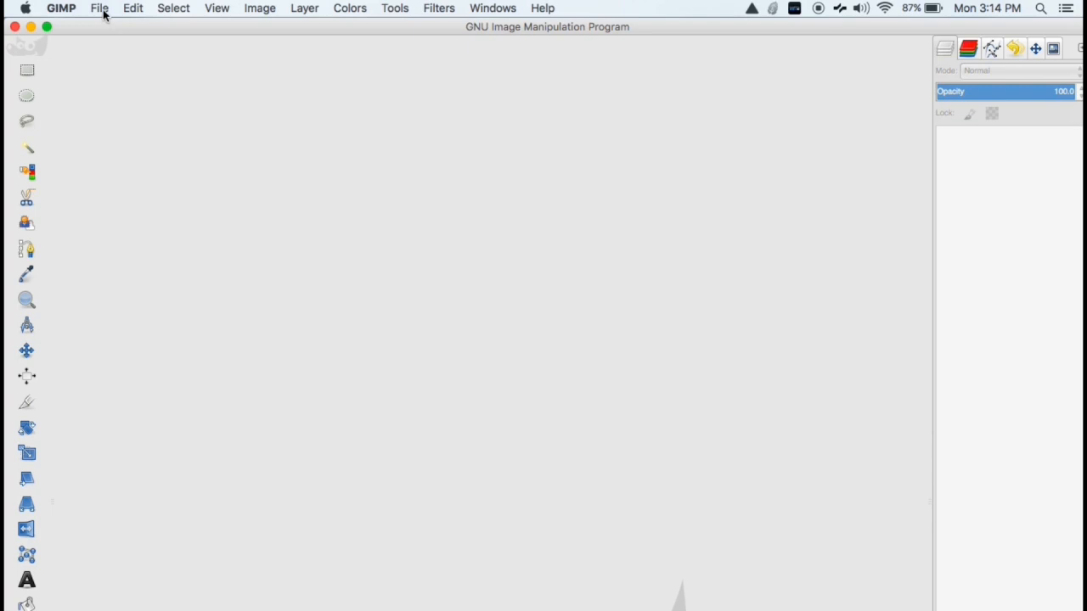
- Open Bass Treble.png from the File > Open Recent list
{"action": "left_click", "coordinate": [100, 7]}
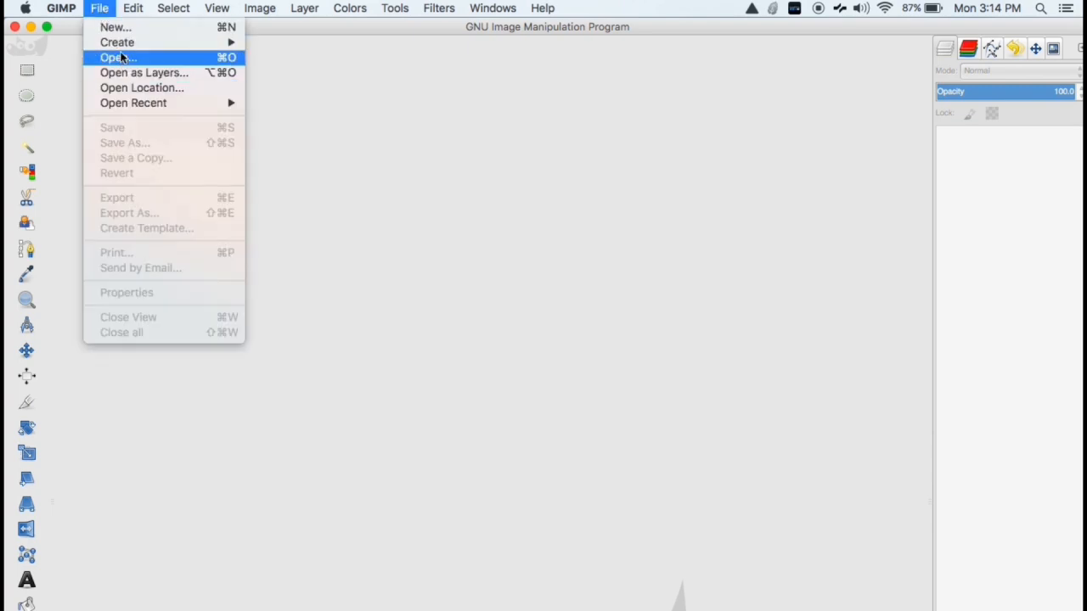
{"action": "mouse_move", "coordinate": [133, 103]}
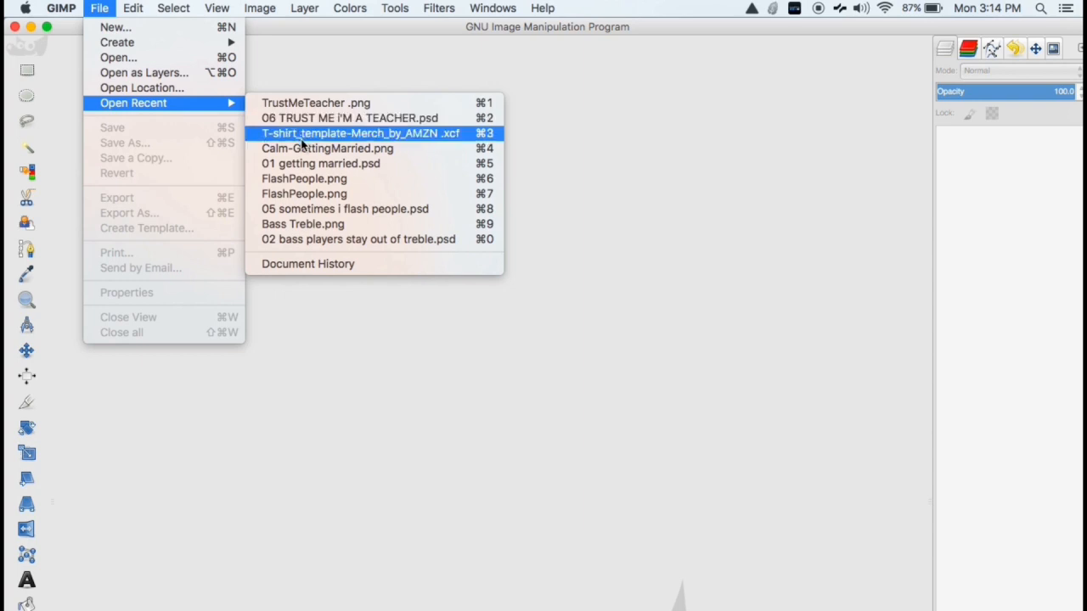
{"action": "mouse_move", "coordinate": [304, 193]}
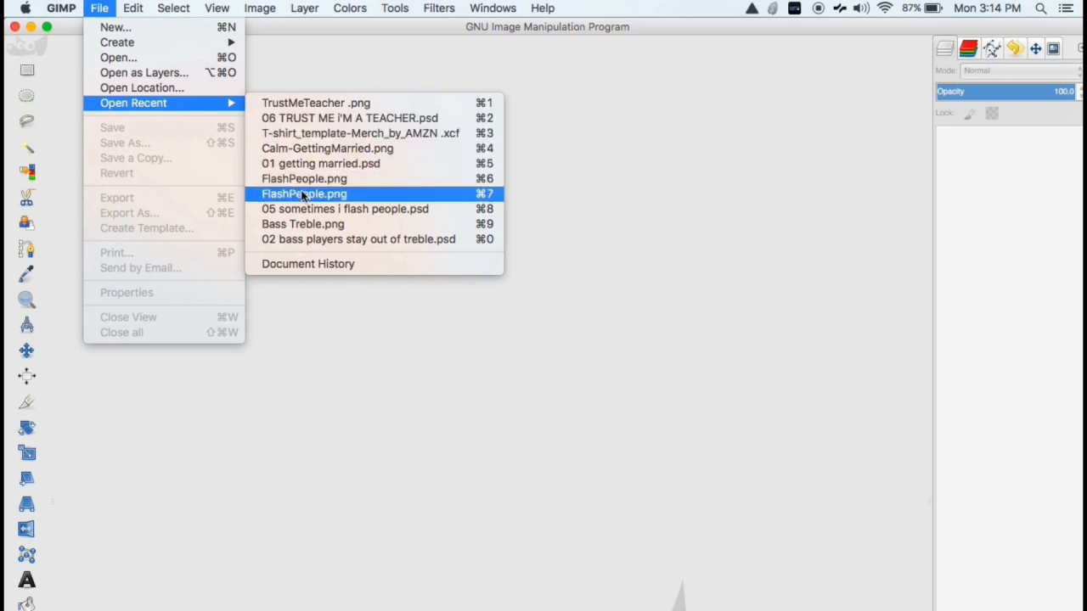
{"action": "mouse_move", "coordinate": [306, 209]}
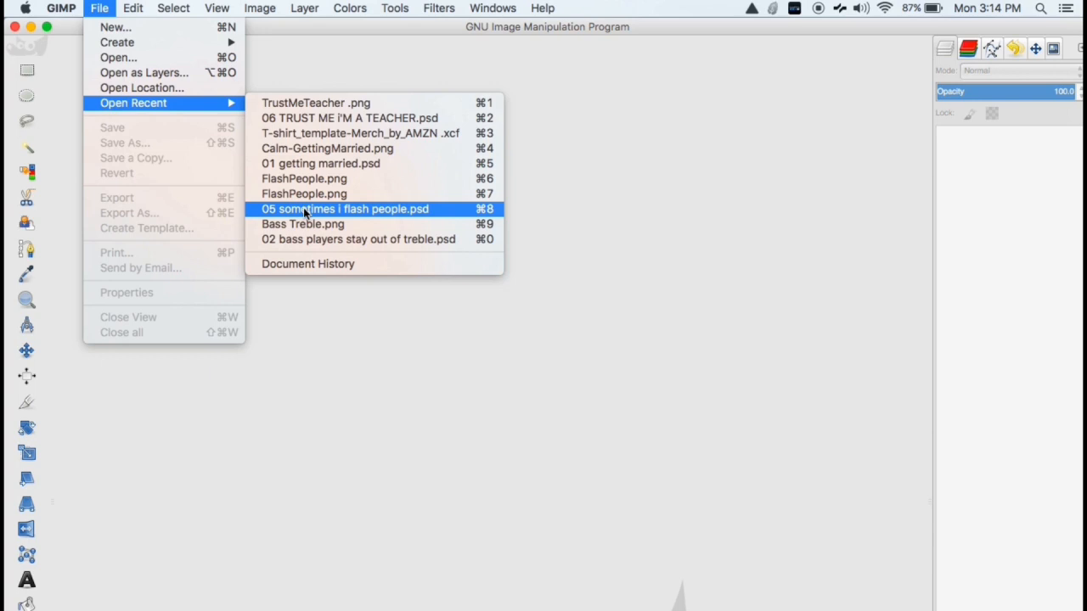
{"action": "left_click", "coordinate": [345, 209]}
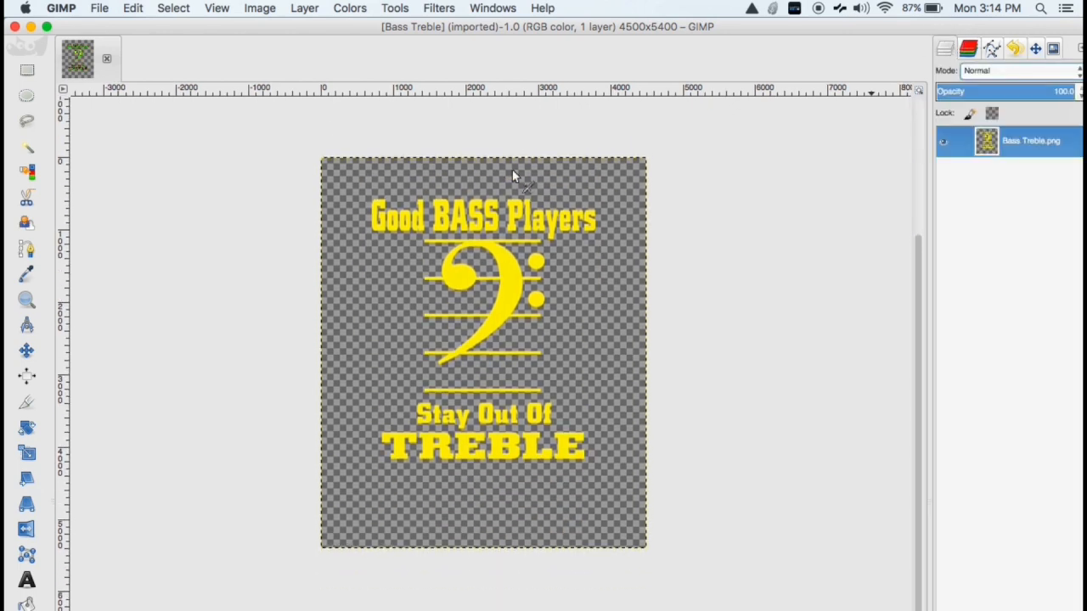
{"action": "mouse_move", "coordinate": [149, 297]}
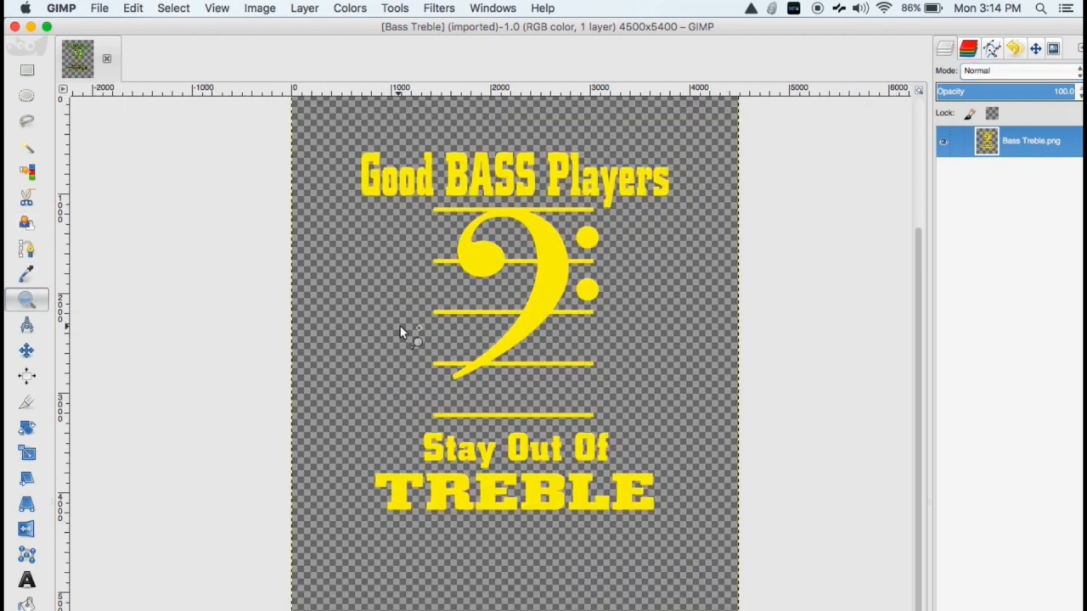
{"action": "mouse_move", "coordinate": [27, 351]}
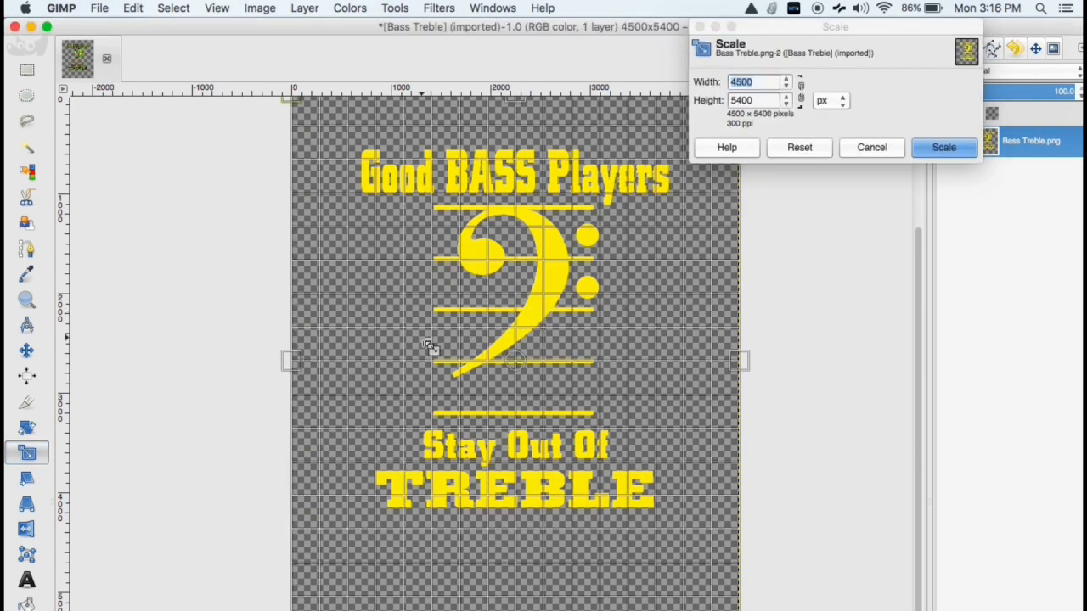
{"action": "mouse_move", "coordinate": [798, 100]}
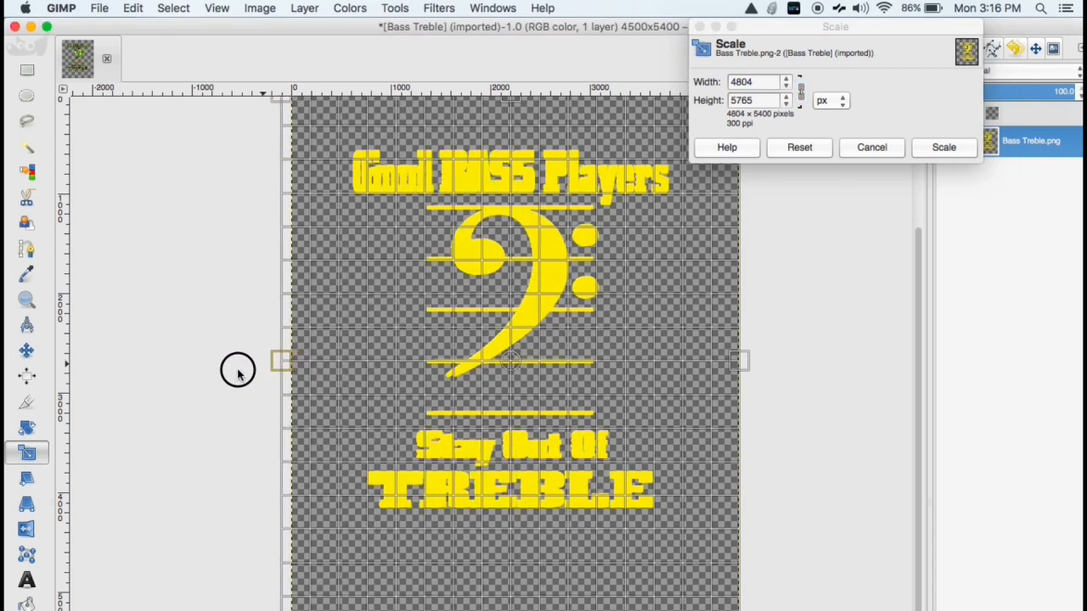
- Drag the Scale tool's left handle outward and apply the 5036×6043 scale
{"action": "left_click_drag", "start_coordinate": [280, 361], "coordinate": [238, 360]}
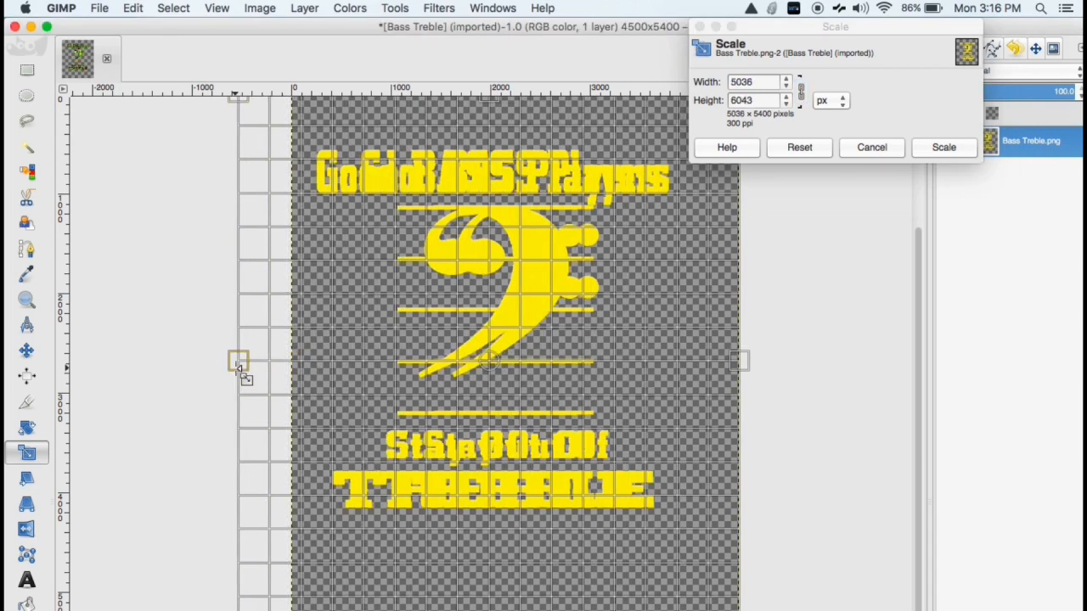
{"action": "left_click", "coordinate": [945, 147]}
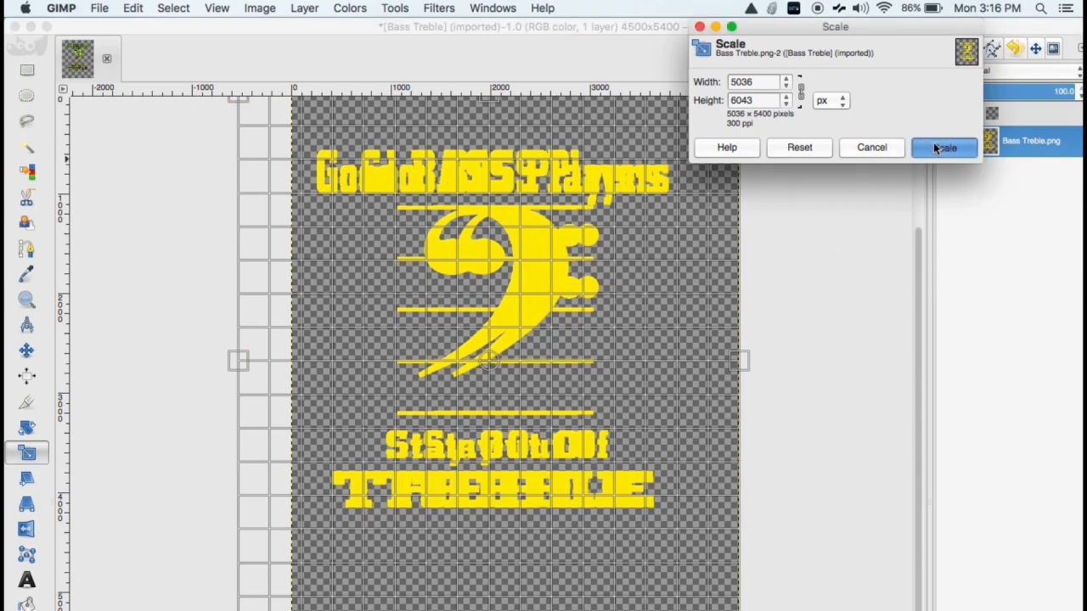
{"action": "left_click", "coordinate": [944, 147]}
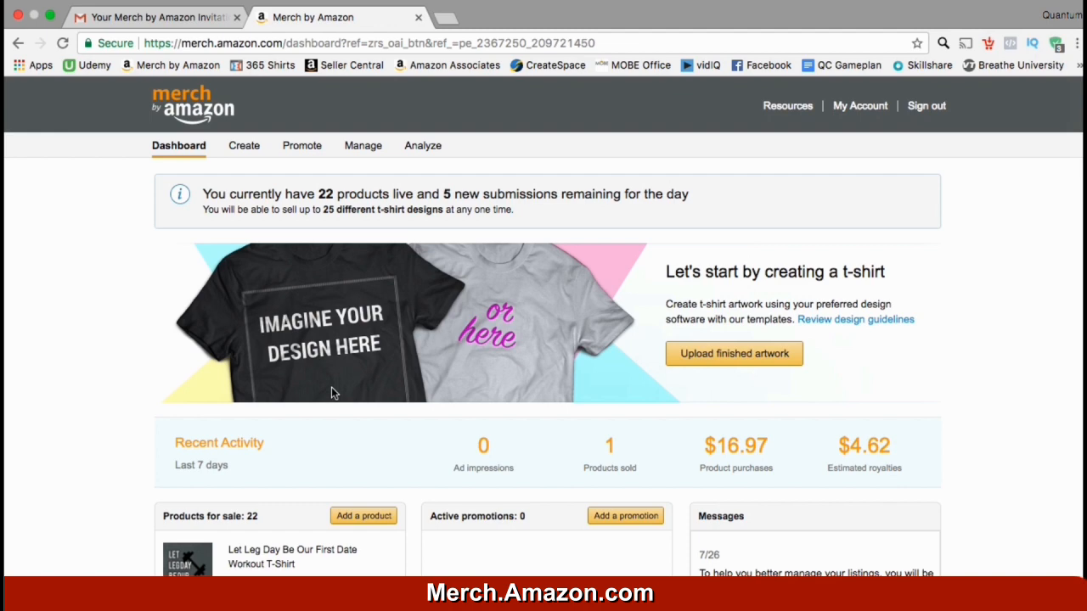
{"action": "mouse_move", "coordinate": [787, 105]}
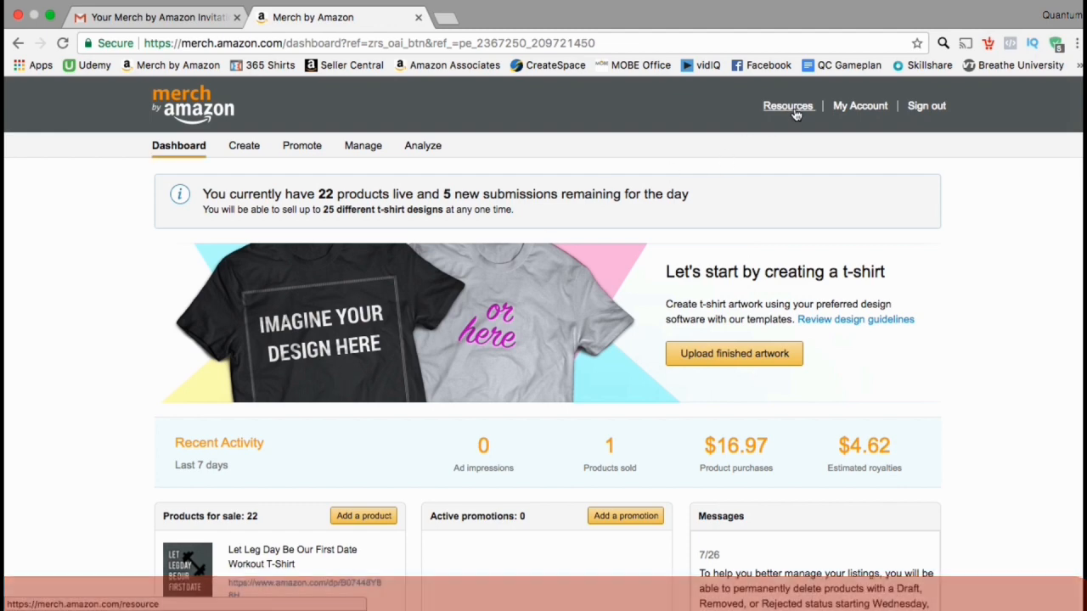
- Go from Merch Resources to Tools and open the t-shirt template download page
{"action": "left_click", "coordinate": [788, 105]}
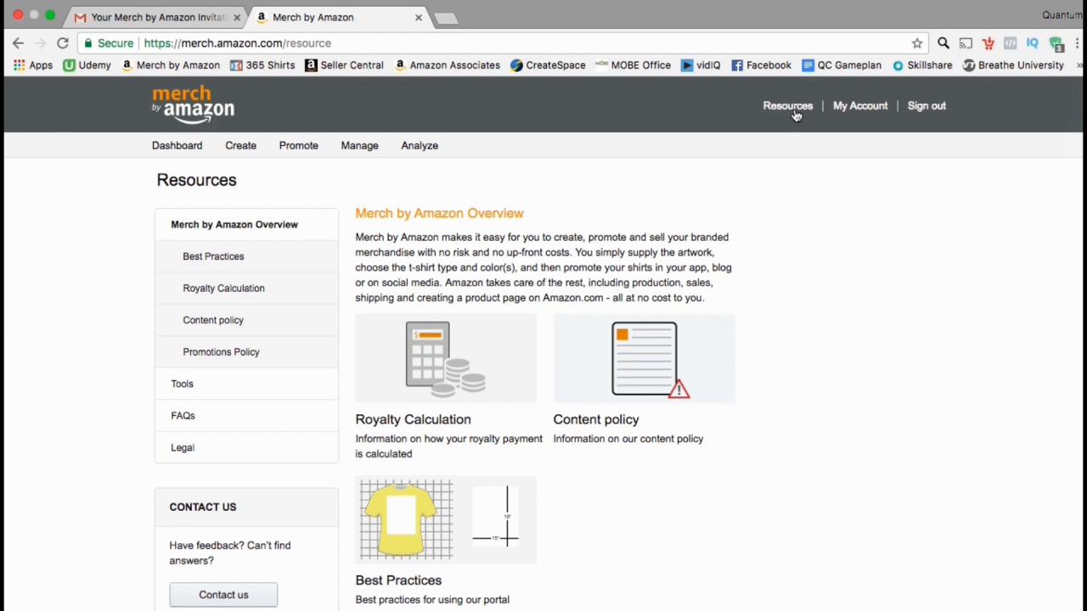
{"action": "mouse_move", "coordinate": [787, 105]}
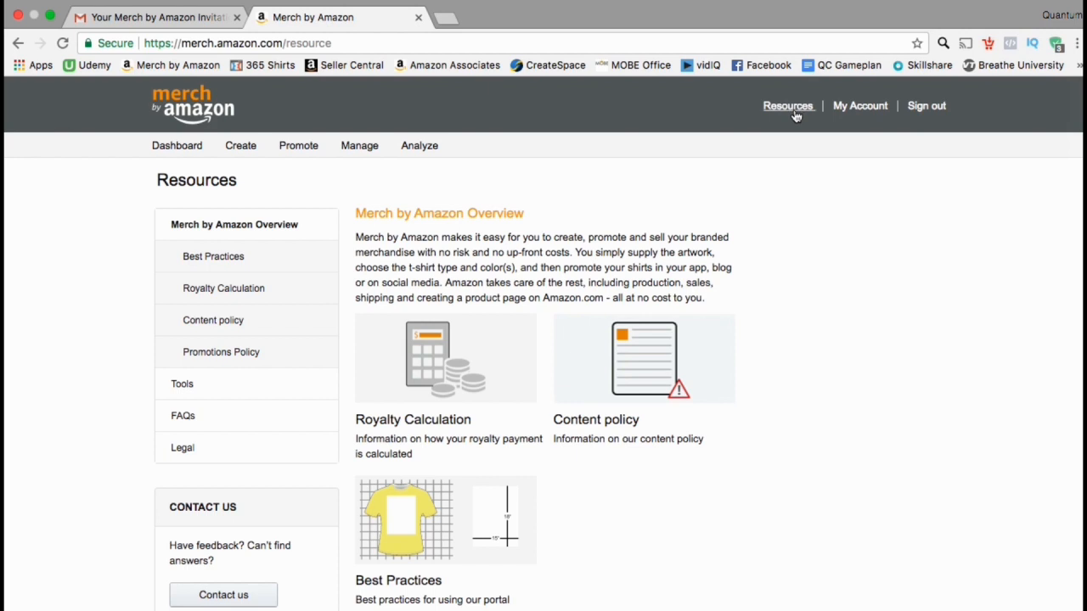
{"action": "mouse_move", "coordinate": [217, 395]}
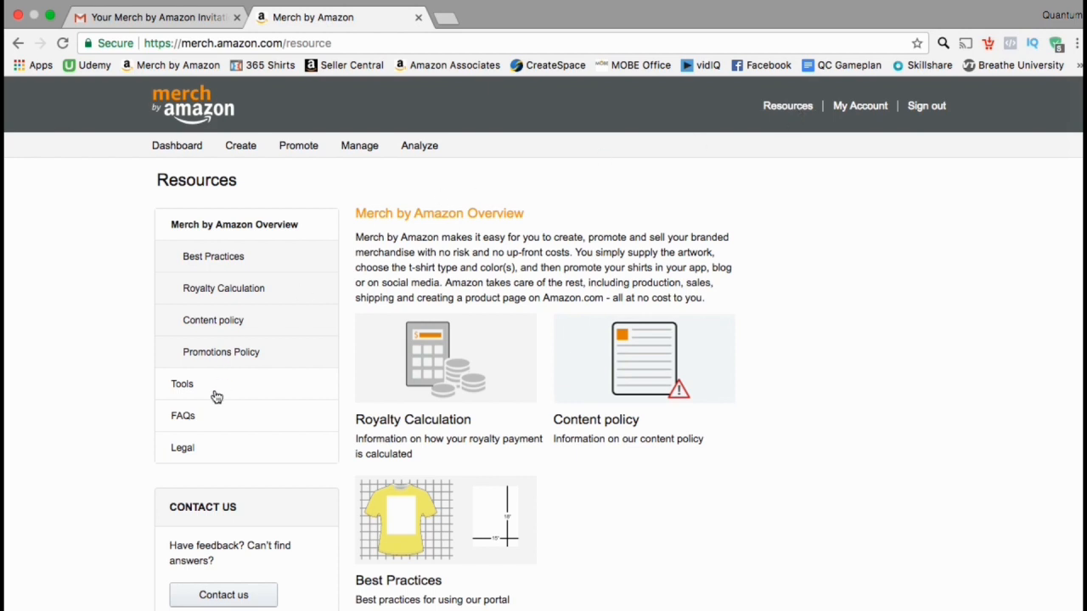
{"action": "left_click", "coordinate": [181, 384]}
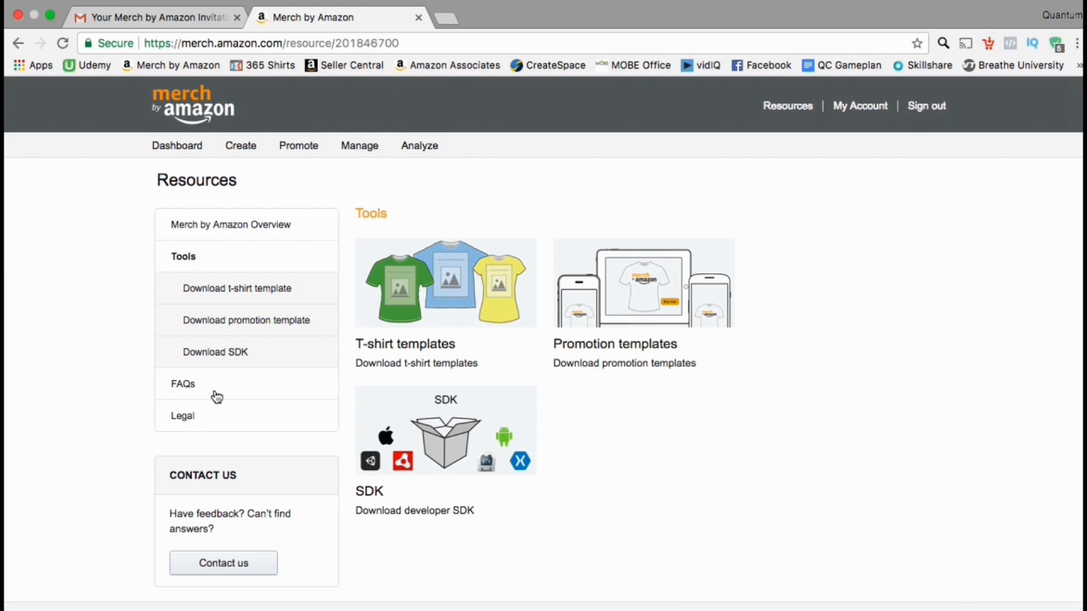
{"action": "mouse_move", "coordinate": [438, 339]}
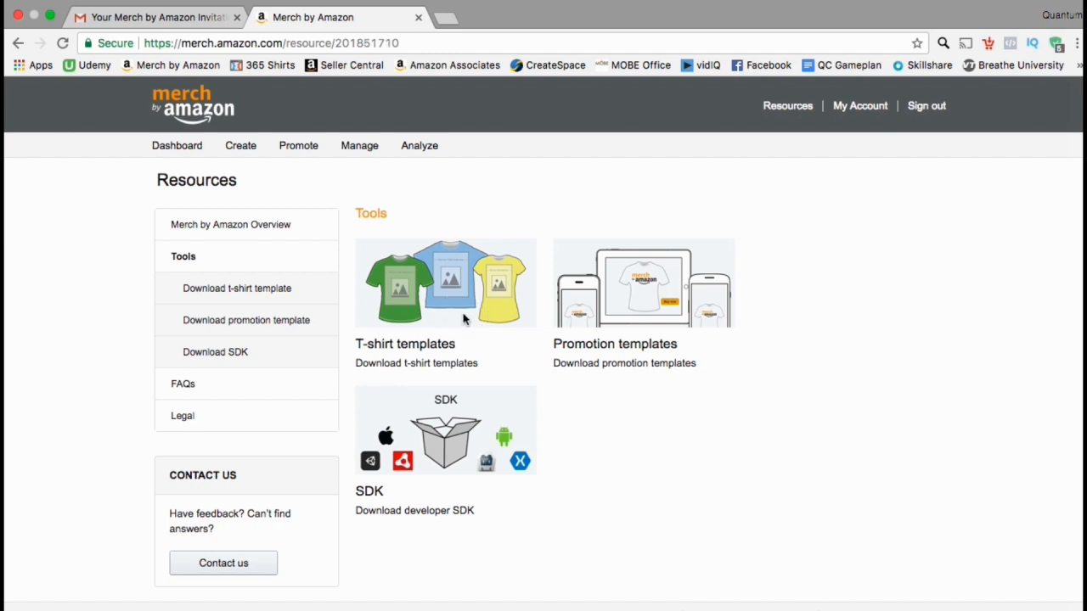
{"action": "left_click", "coordinate": [236, 288]}
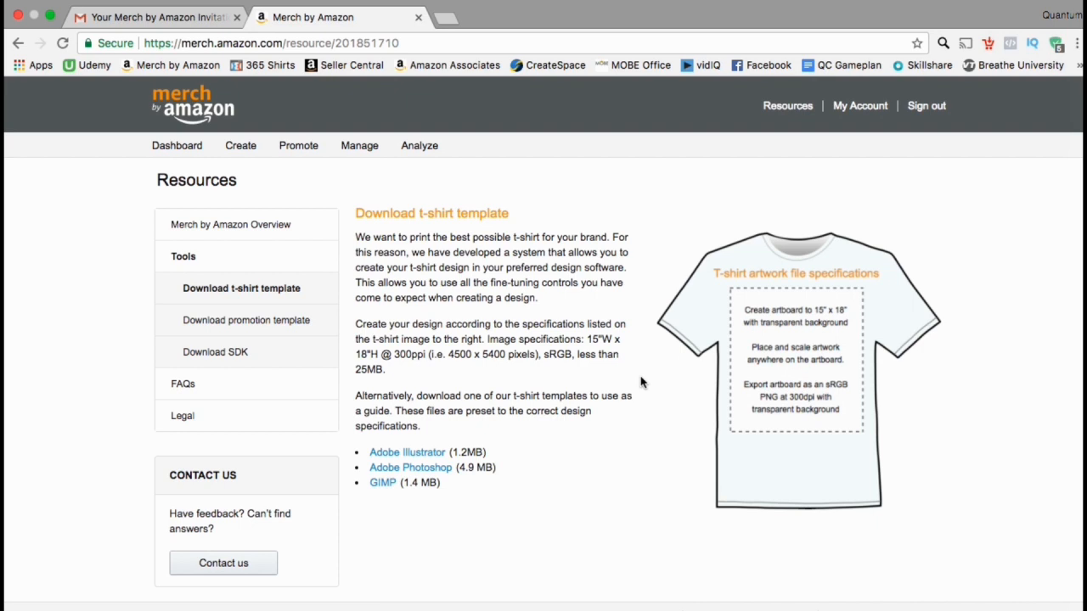
{"action": "mouse_move", "coordinate": [382, 482]}
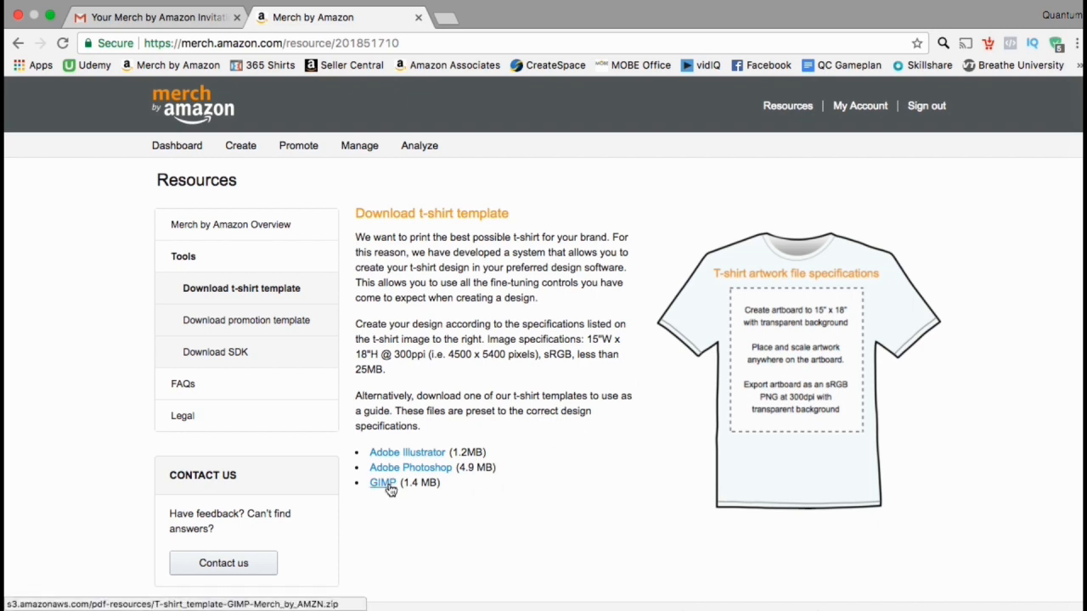
- Download the GIMP (1.4 MB) t-shirt template zip and launch GIMP from the Dock
{"action": "left_click", "coordinate": [382, 482]}
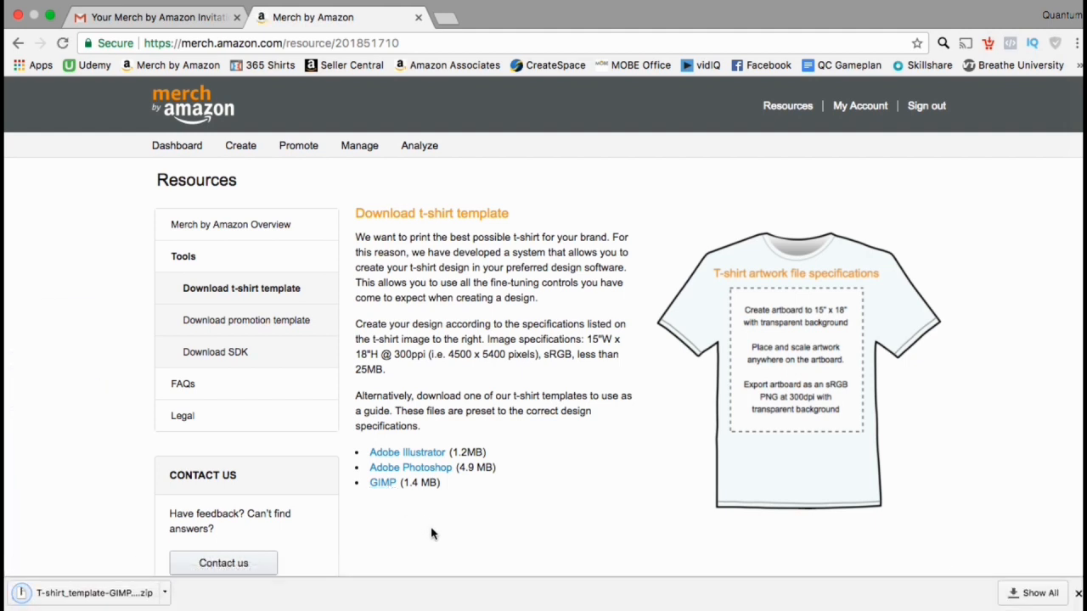
{"action": "mouse_move", "coordinate": [592, 552]}
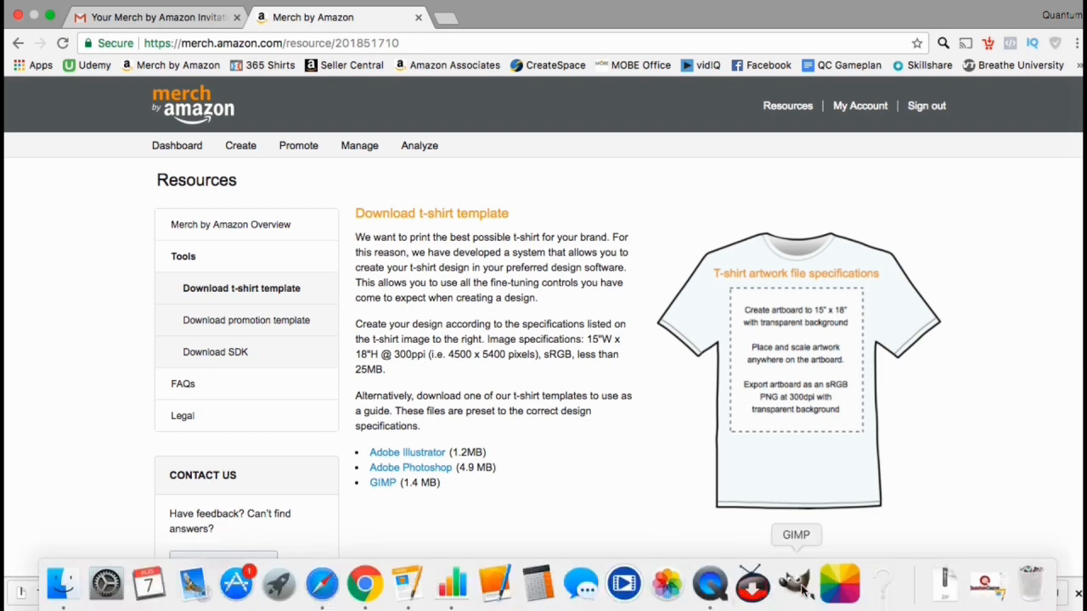
{"action": "left_click", "coordinate": [794, 584]}
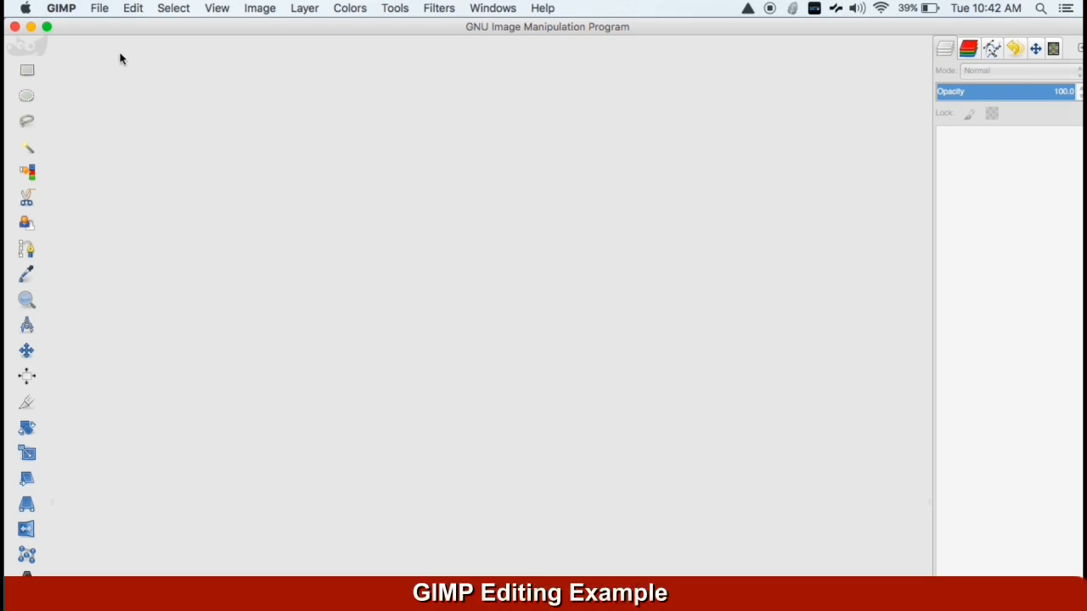
- Open T-shirt_template-Merch_by_AMZN.xcf through the File menu
{"action": "left_click", "coordinate": [99, 8]}
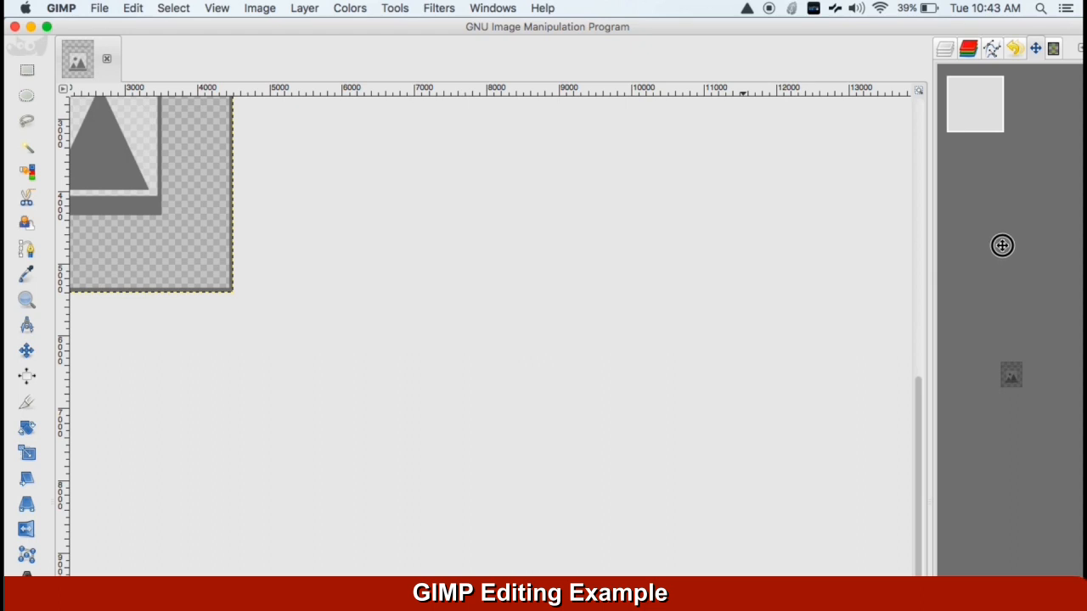
{"action": "mouse_move", "coordinate": [1018, 343]}
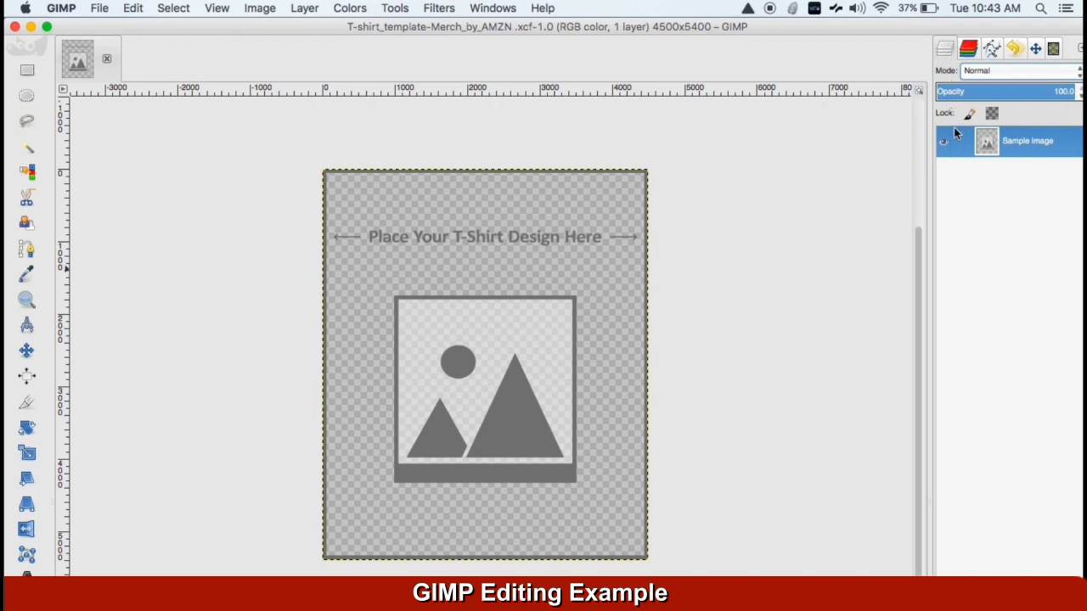
{"action": "mouse_move", "coordinate": [974, 189]}
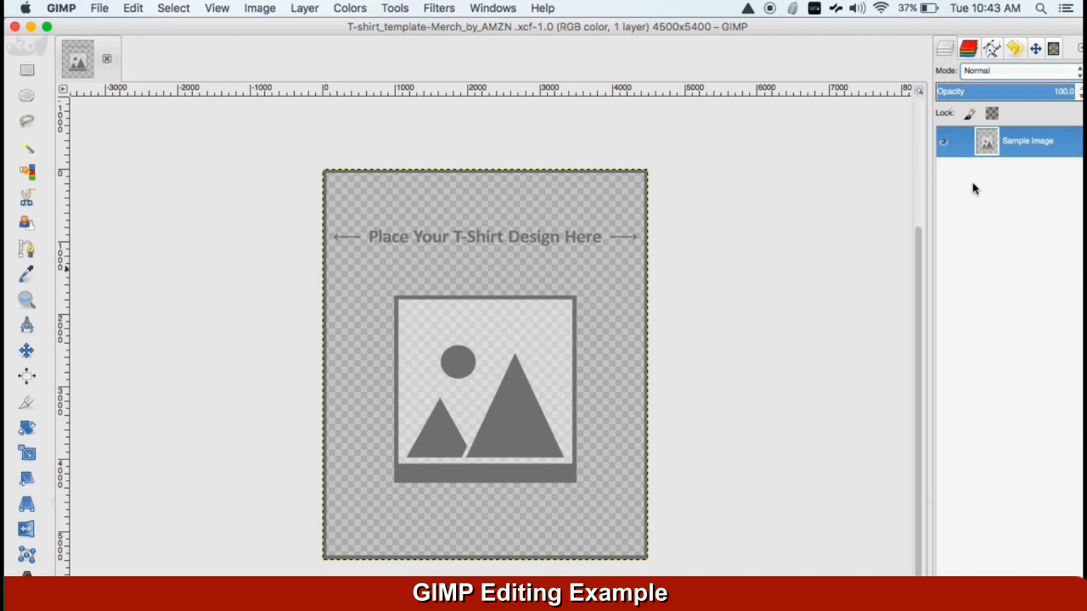
{"action": "mouse_move", "coordinate": [977, 176]}
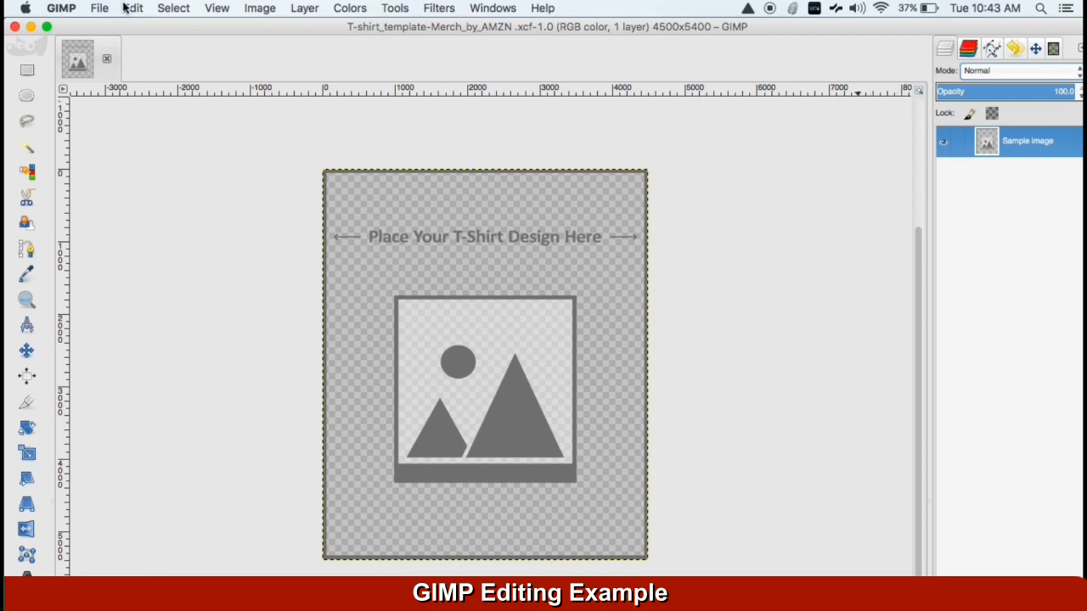
{"action": "left_click", "coordinate": [99, 7]}
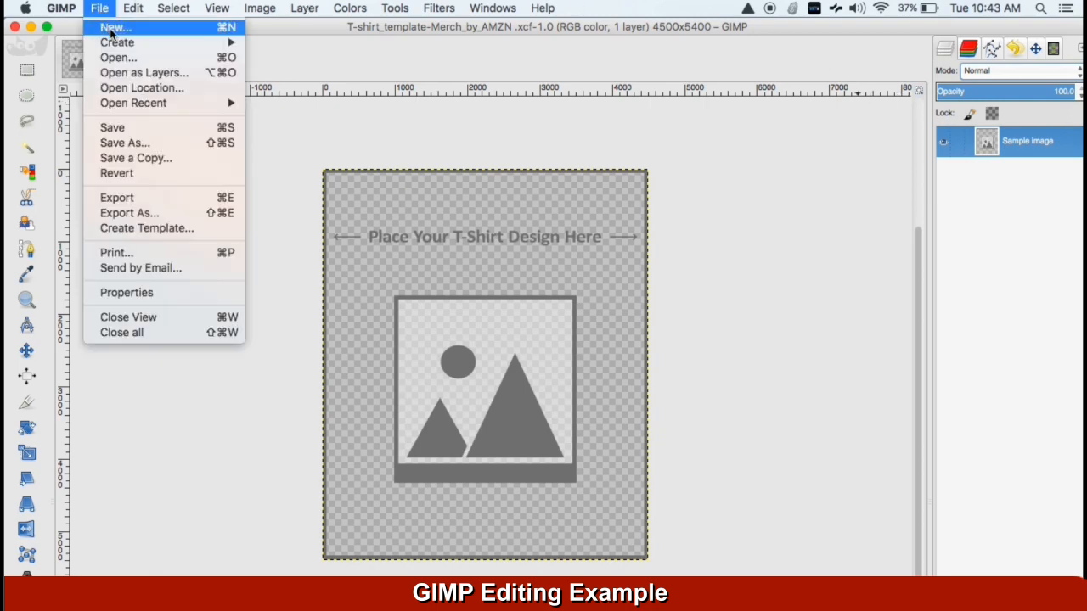
{"action": "mouse_move", "coordinate": [142, 72]}
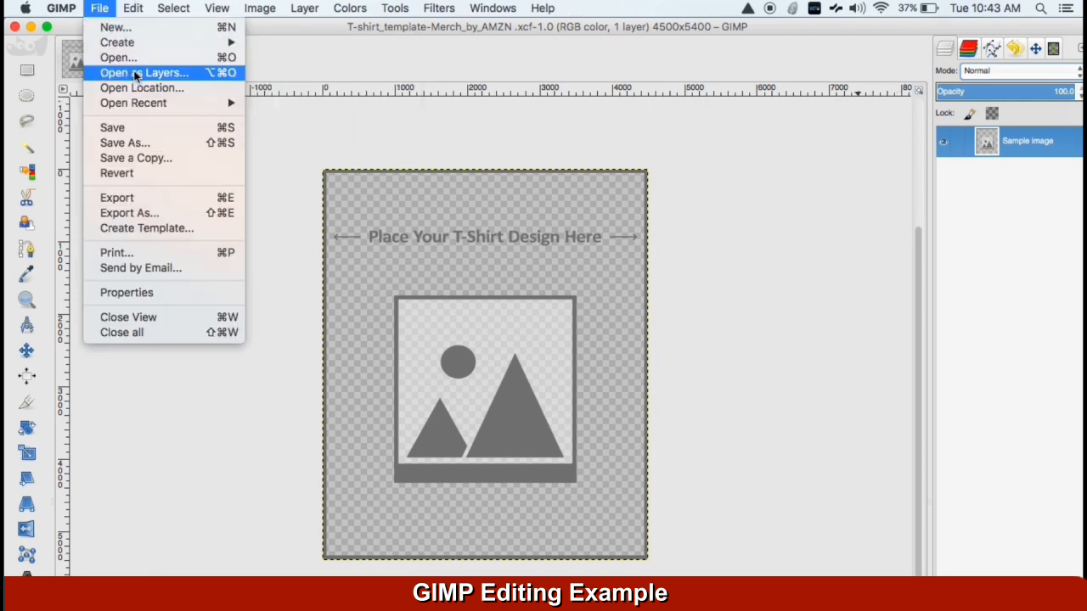
- Open That's How I Roll.png from Desktop > T-Shirt : Teespring Course > Designs as a layer
{"action": "left_click", "coordinate": [143, 72]}
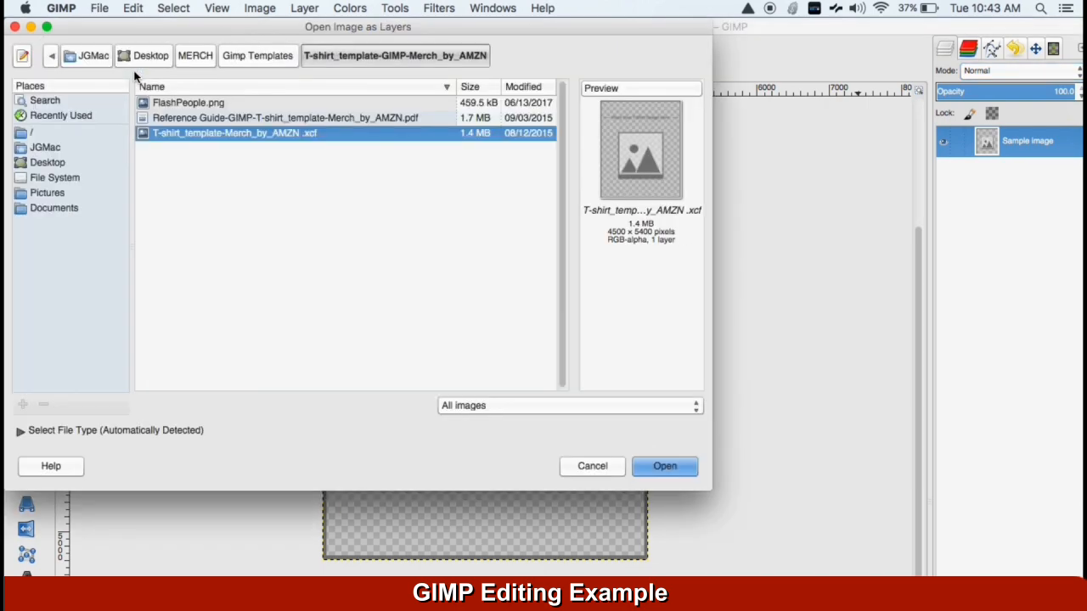
{"action": "left_click", "coordinate": [151, 56]}
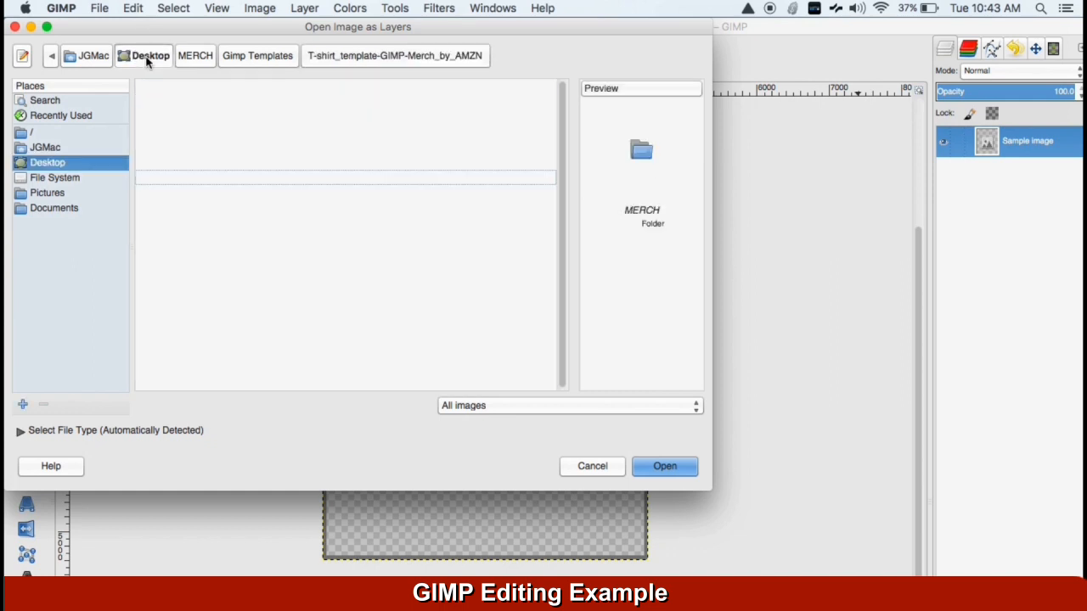
{"action": "left_click", "coordinate": [150, 56]}
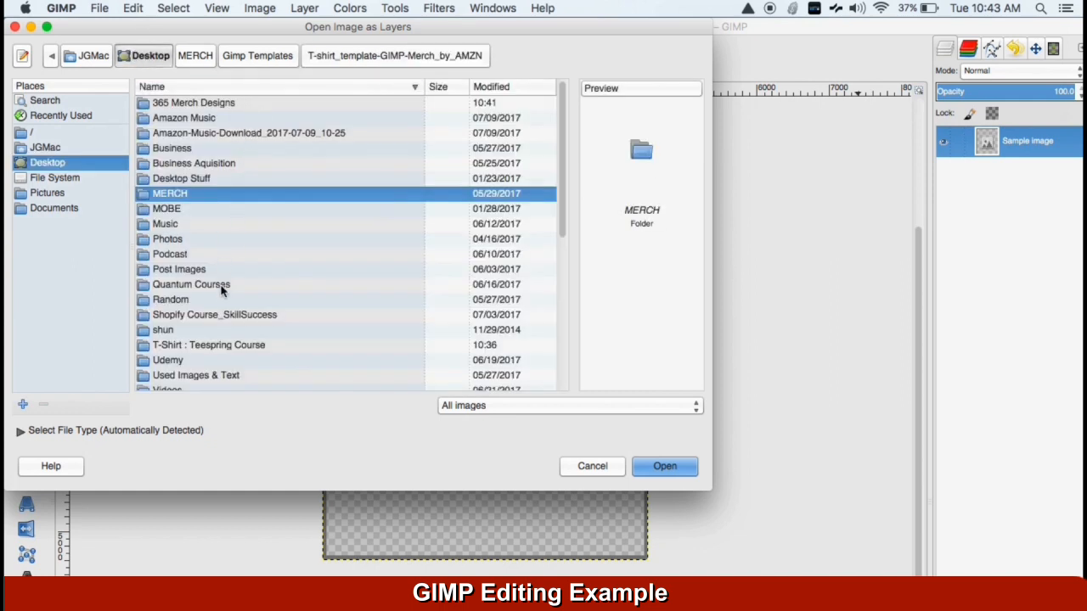
{"action": "double_click", "coordinate": [208, 345]}
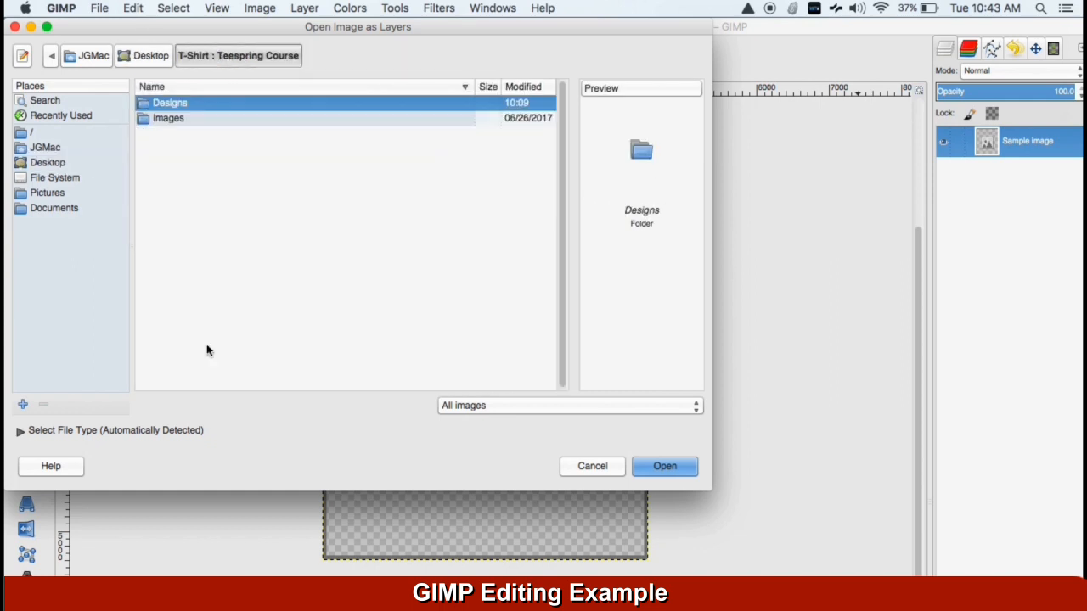
{"action": "double_click", "coordinate": [170, 102]}
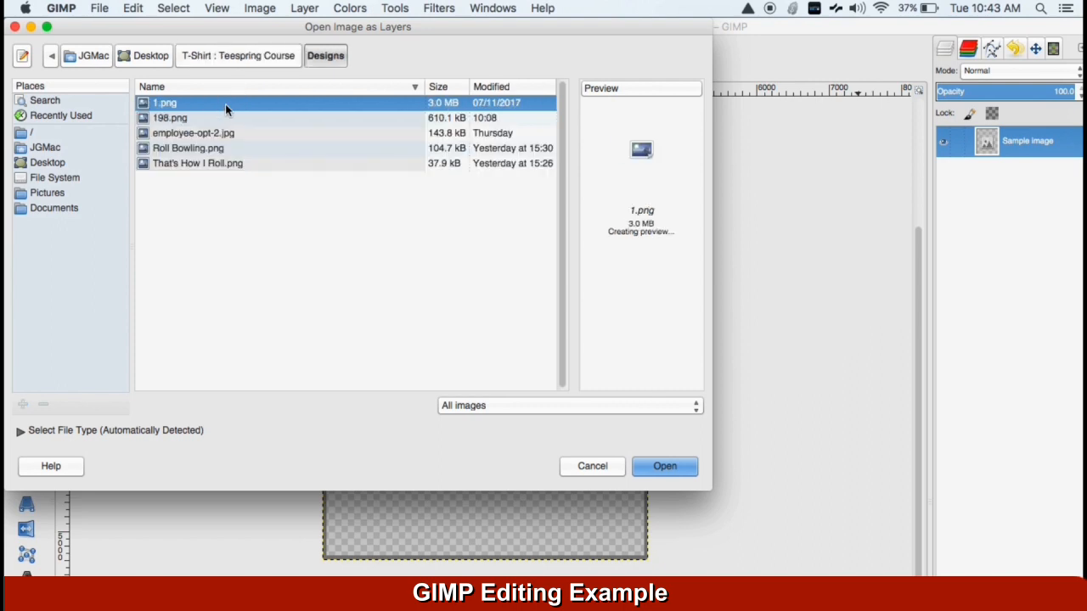
{"action": "mouse_move", "coordinate": [228, 172]}
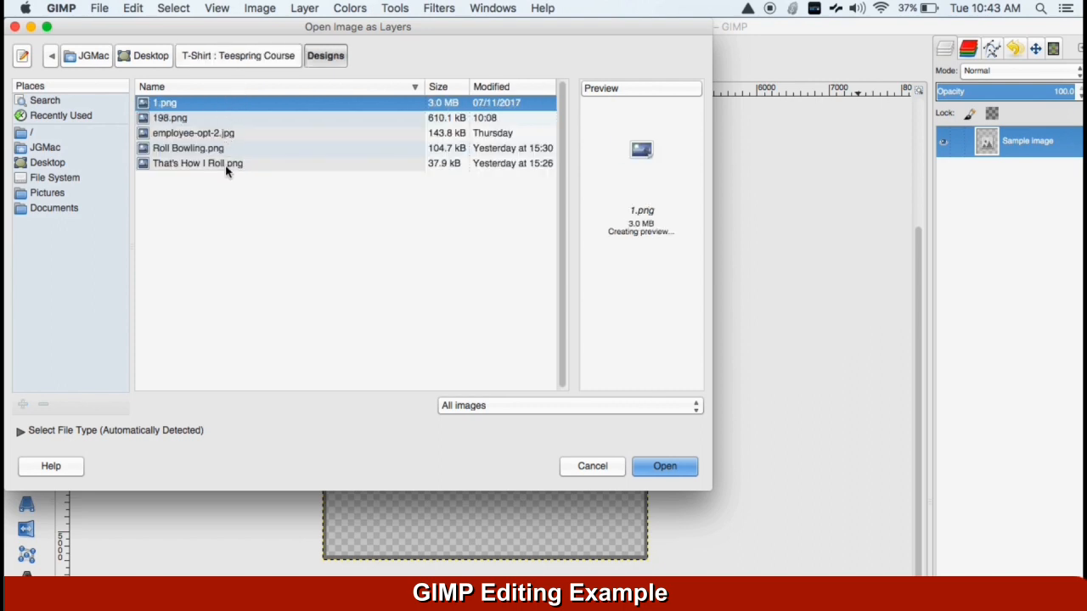
{"action": "left_click", "coordinate": [664, 466]}
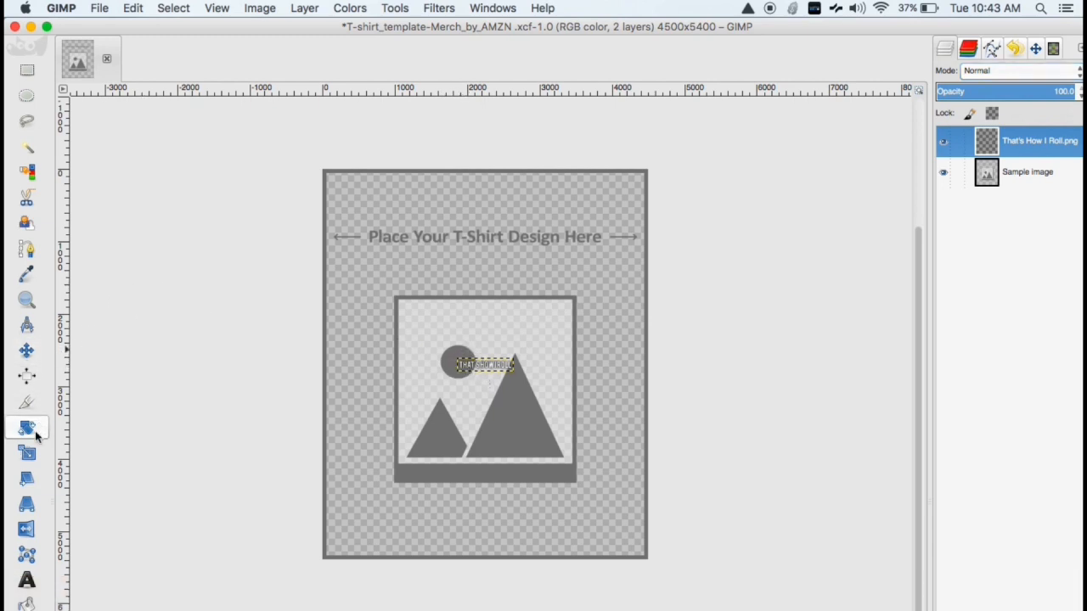
- Scale the That's How I Roll layer to 4563×1036 and move it to the template top
{"action": "left_click", "coordinate": [27, 452]}
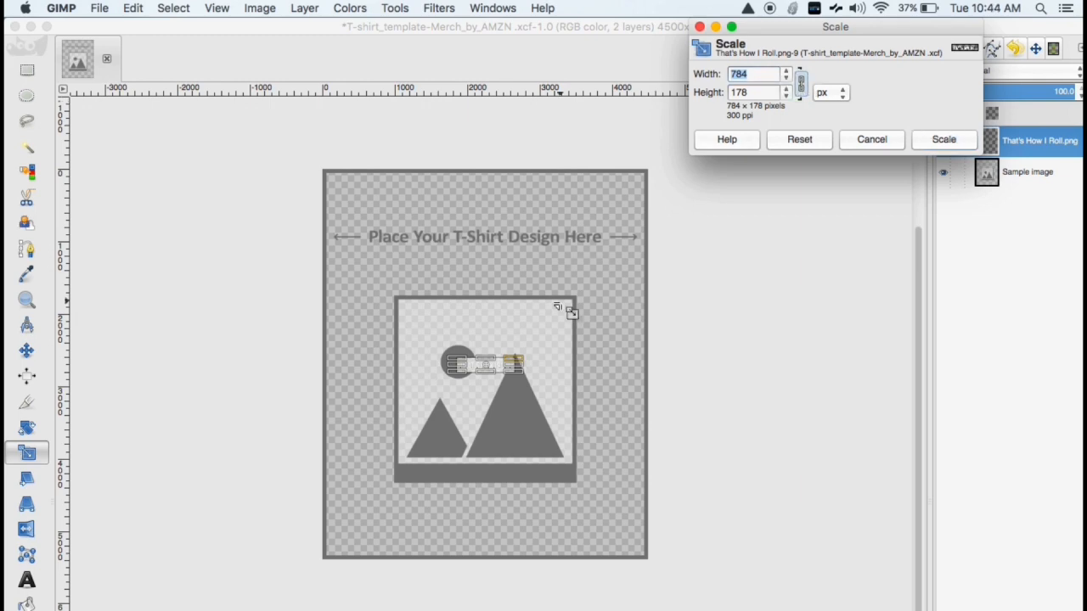
{"action": "left_click_drag", "start_coordinate": [565, 310], "coordinate": [449, 380]}
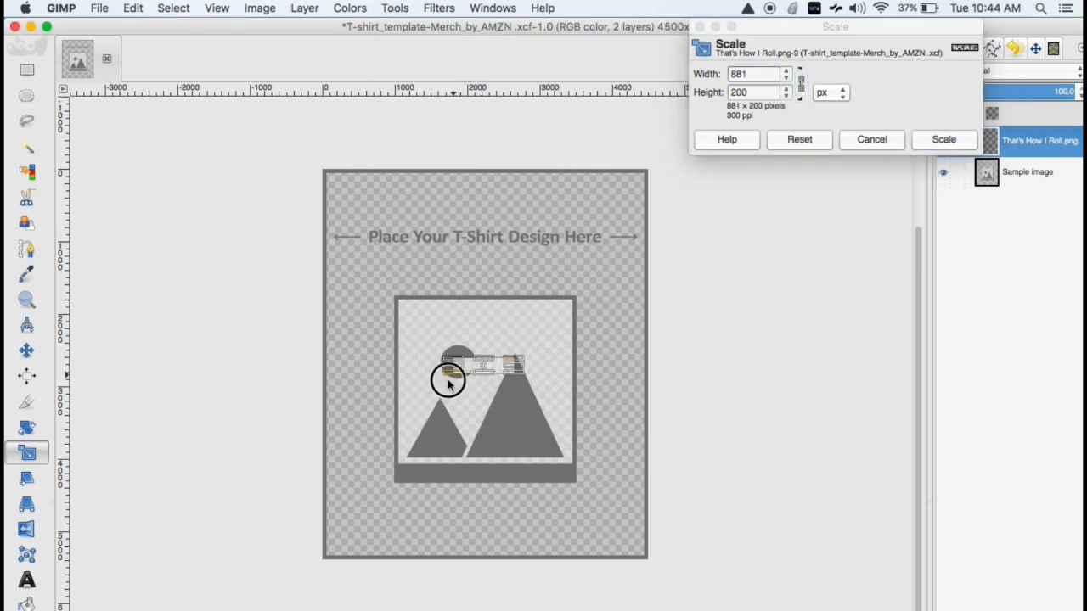
{"action": "left_click_drag", "start_coordinate": [449, 381], "coordinate": [517, 431]}
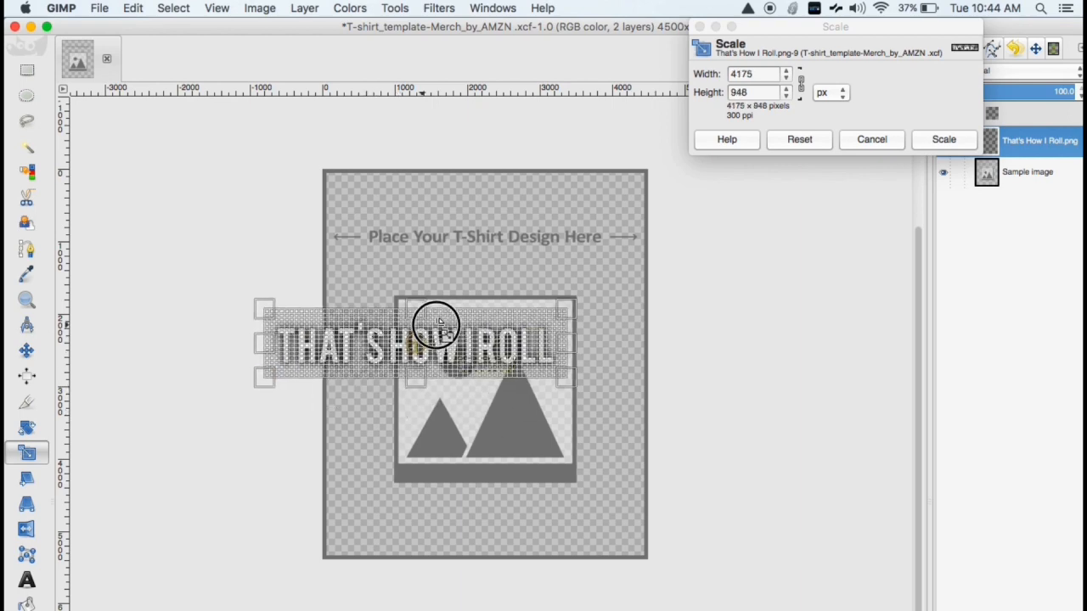
{"action": "left_click_drag", "start_coordinate": [438, 327], "coordinate": [489, 221]}
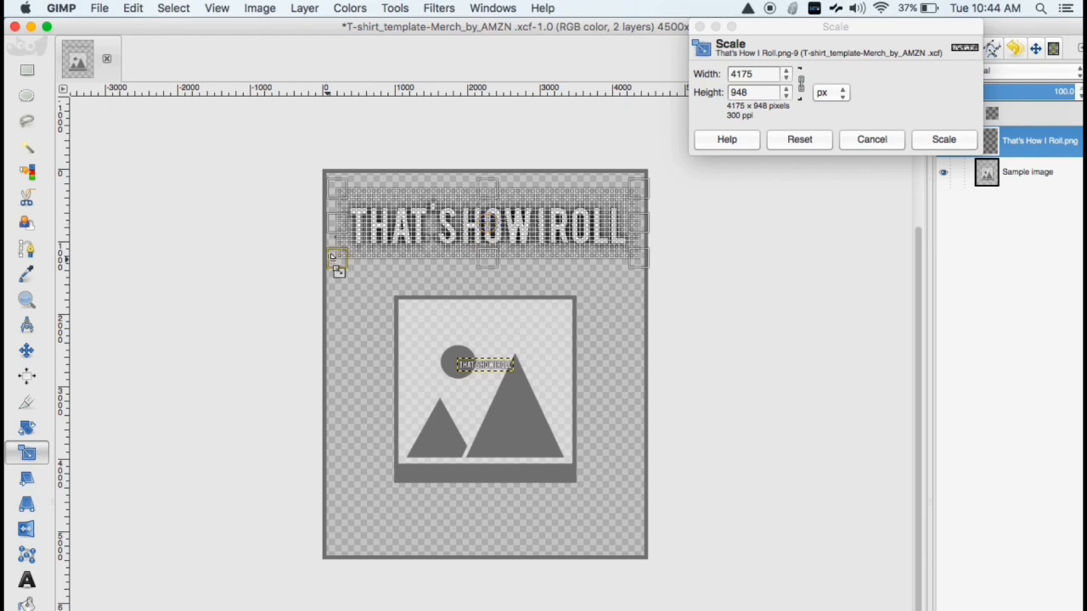
{"action": "left_click_drag", "start_coordinate": [334, 259], "coordinate": [319, 266]}
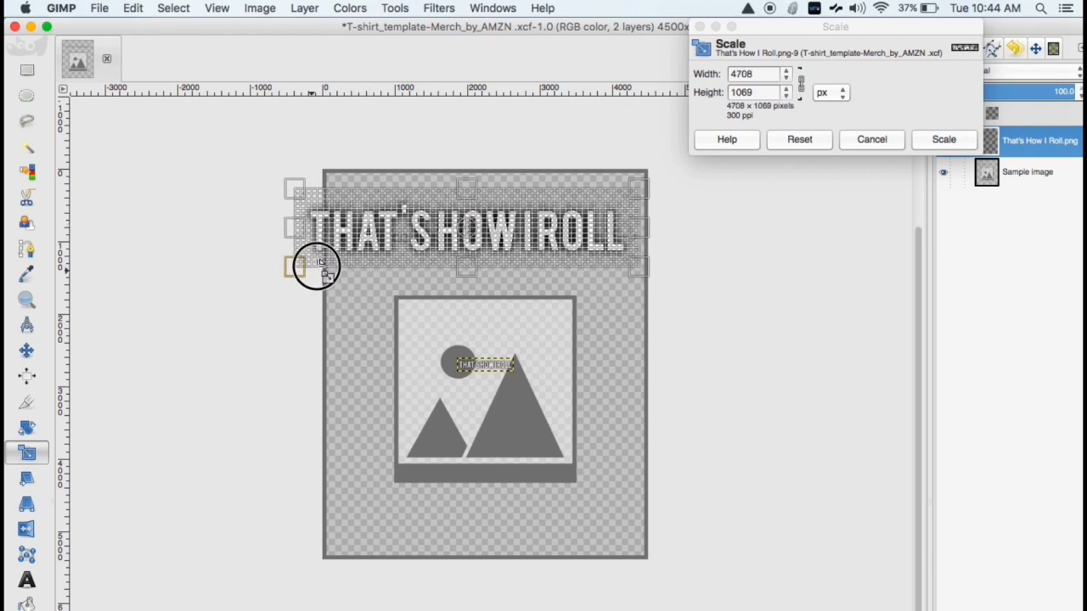
{"action": "left_click_drag", "start_coordinate": [319, 266], "coordinate": [471, 227]}
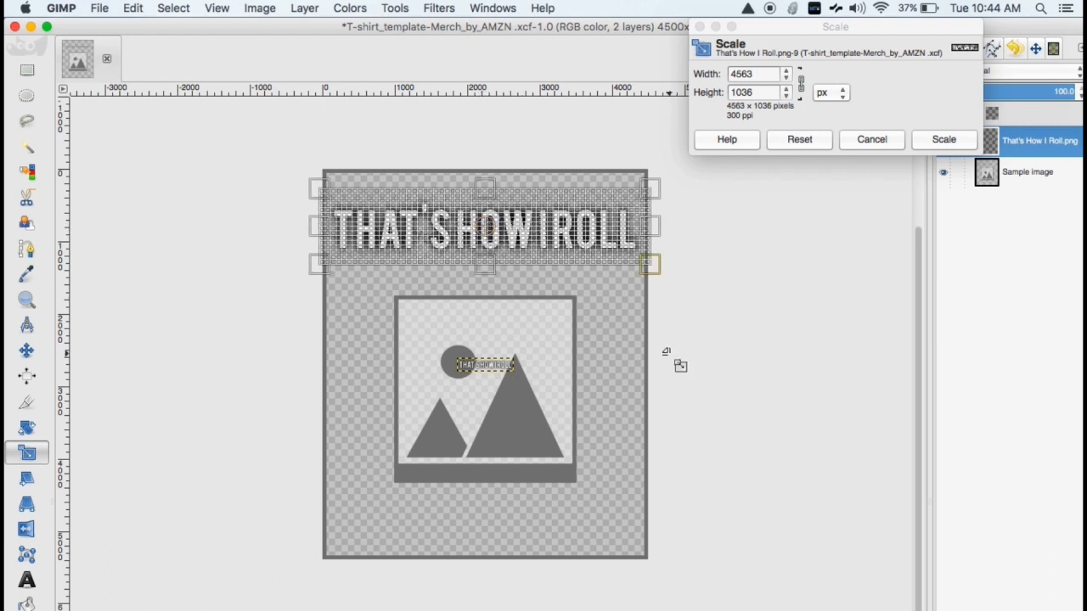
{"action": "left_click", "coordinate": [943, 139]}
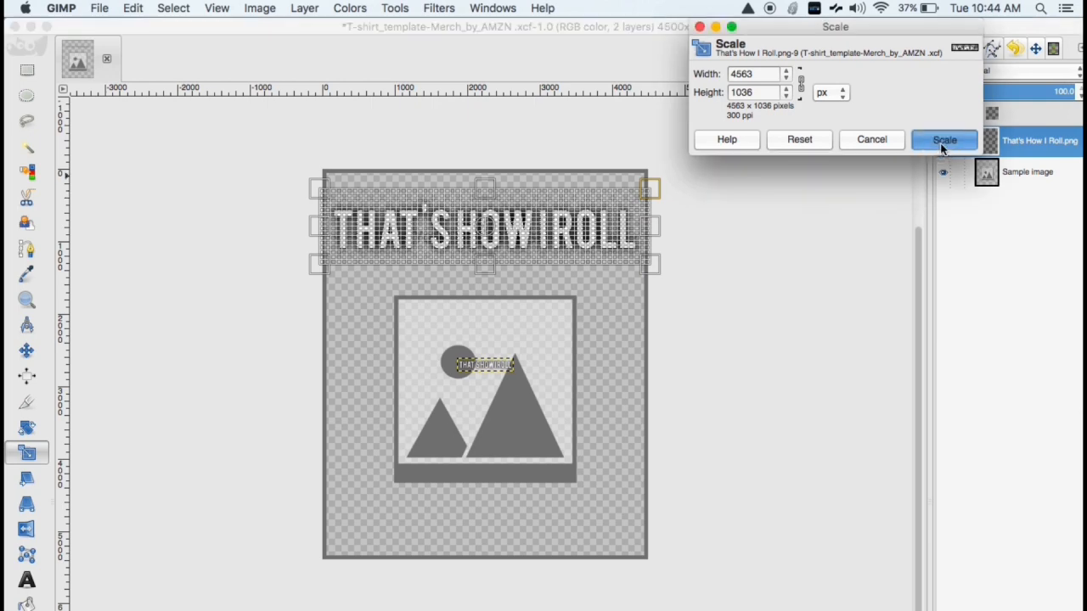
{"action": "left_click", "coordinate": [944, 139]}
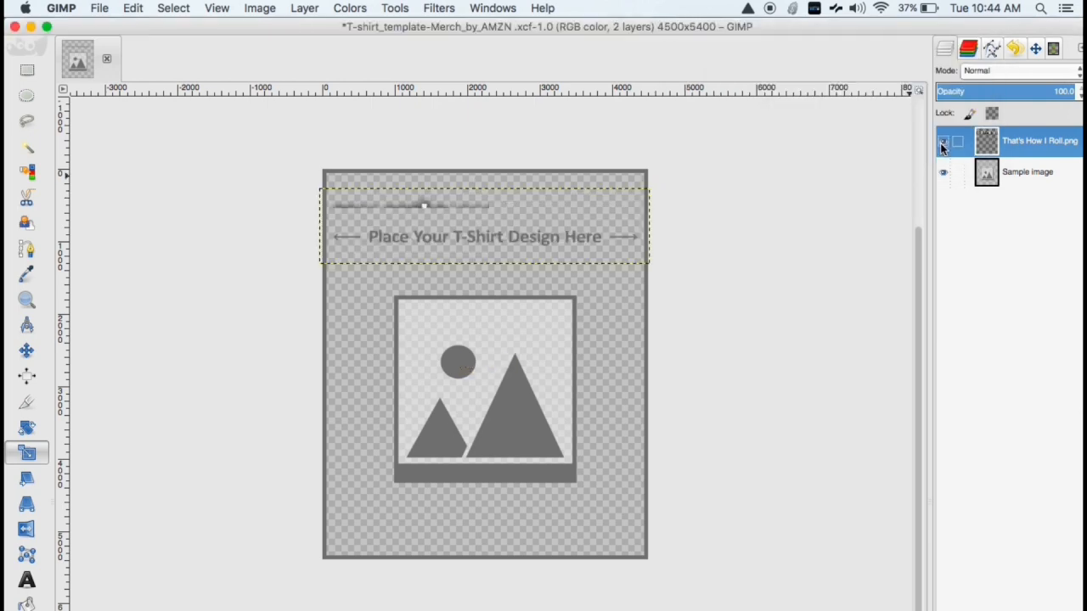
{"action": "left_click", "coordinate": [943, 142]}
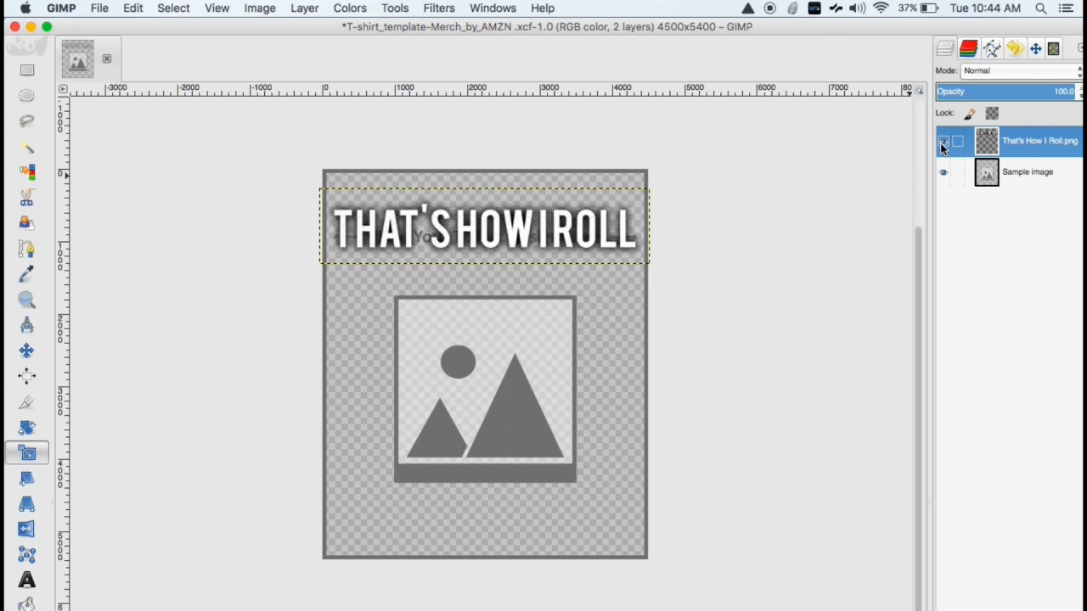
{"action": "left_click", "coordinate": [943, 141]}
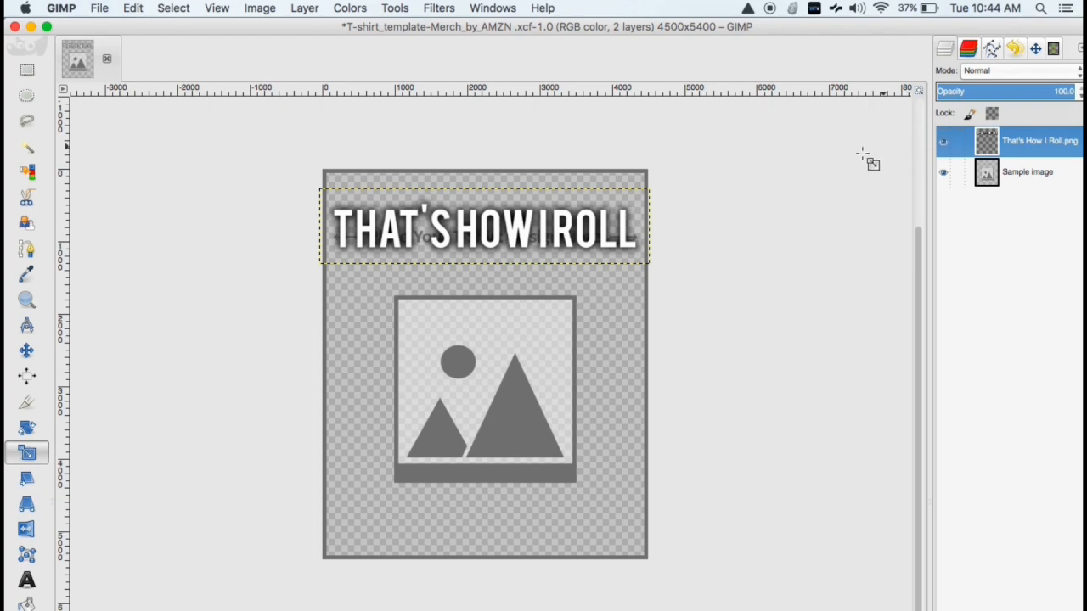
- Open Roll Bowling.png from Desktop > T-Shirt : Teespring Course > Designs as a layer
{"action": "left_click", "coordinate": [100, 8]}
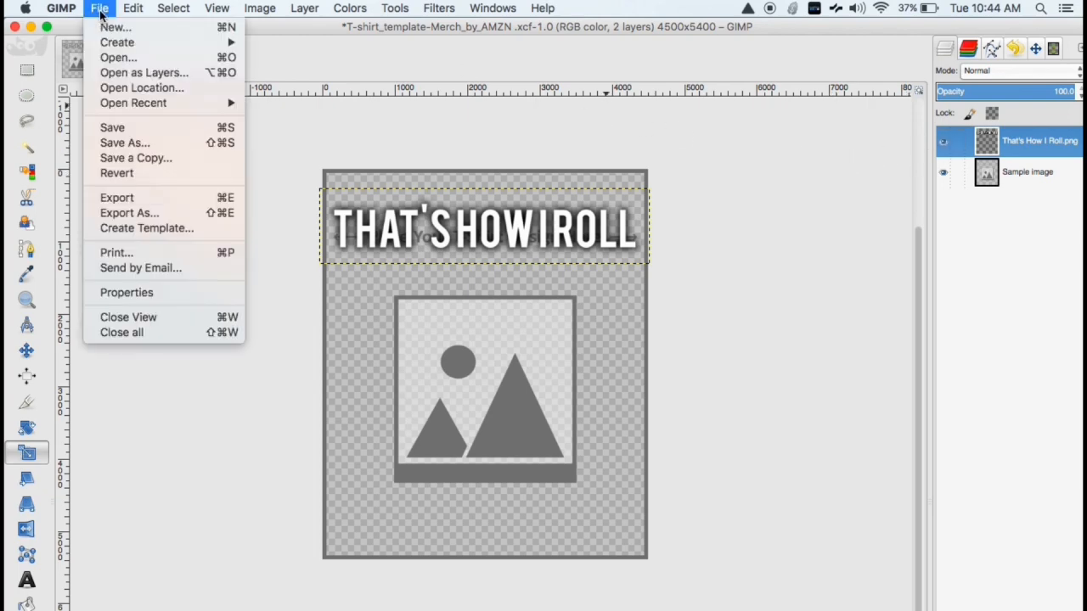
{"action": "left_click", "coordinate": [99, 8]}
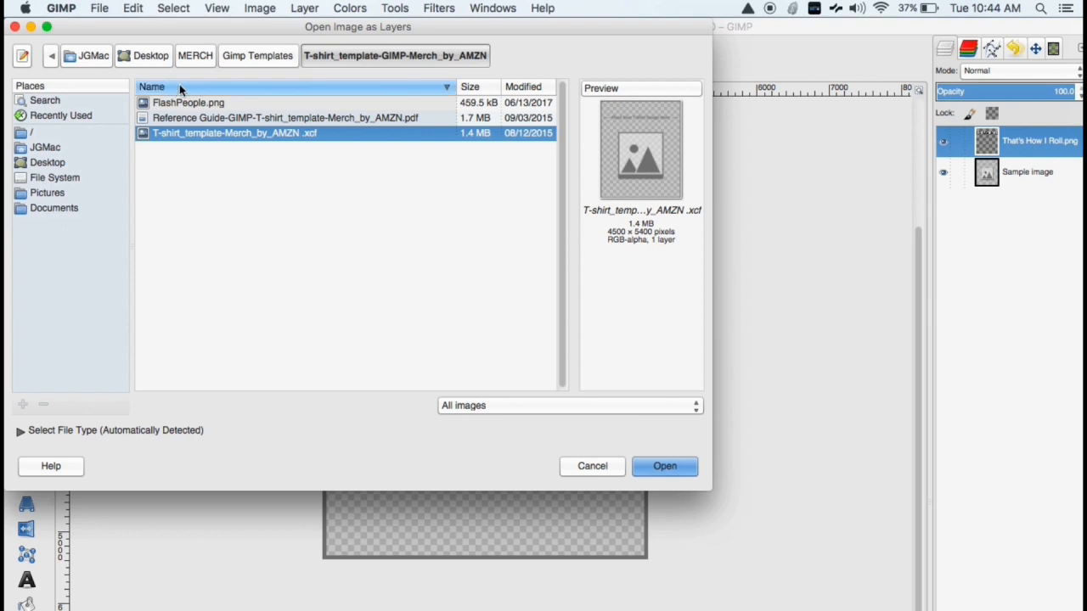
{"action": "left_click", "coordinate": [151, 56]}
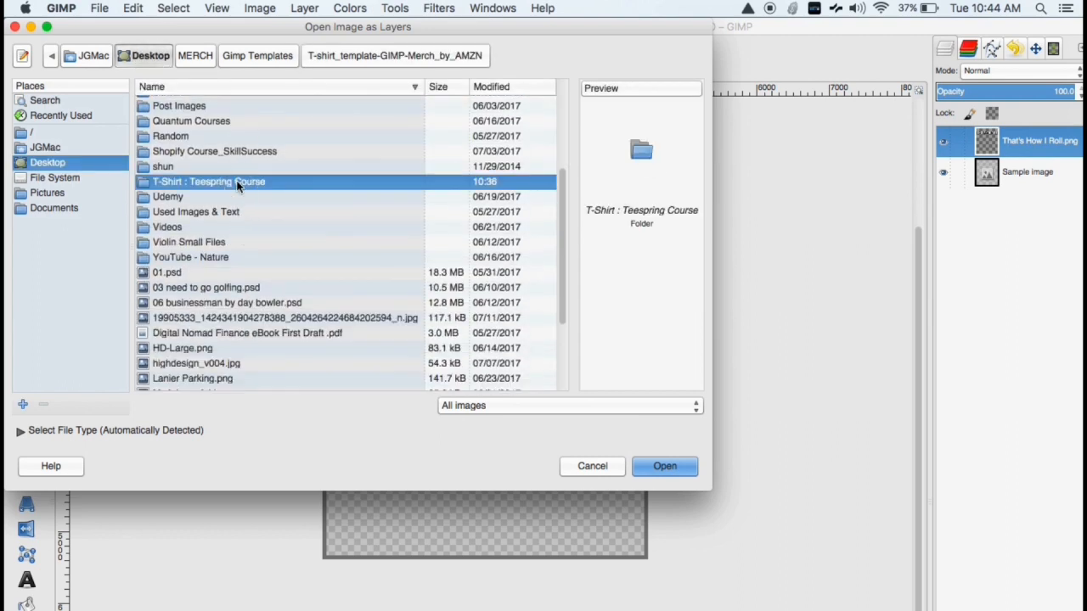
{"action": "double_click", "coordinate": [208, 182]}
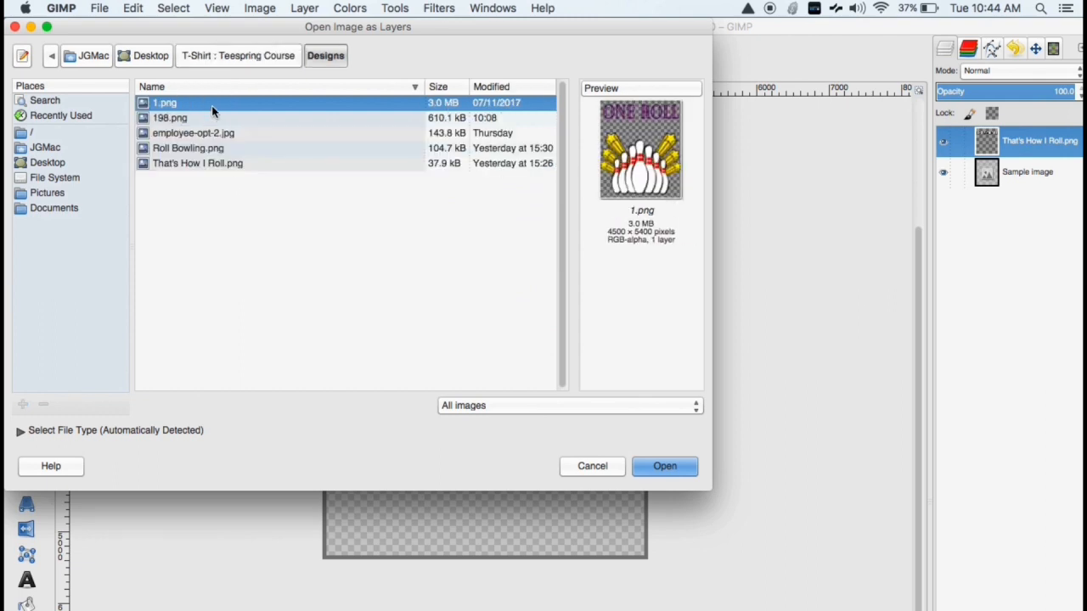
{"action": "mouse_move", "coordinate": [222, 157]}
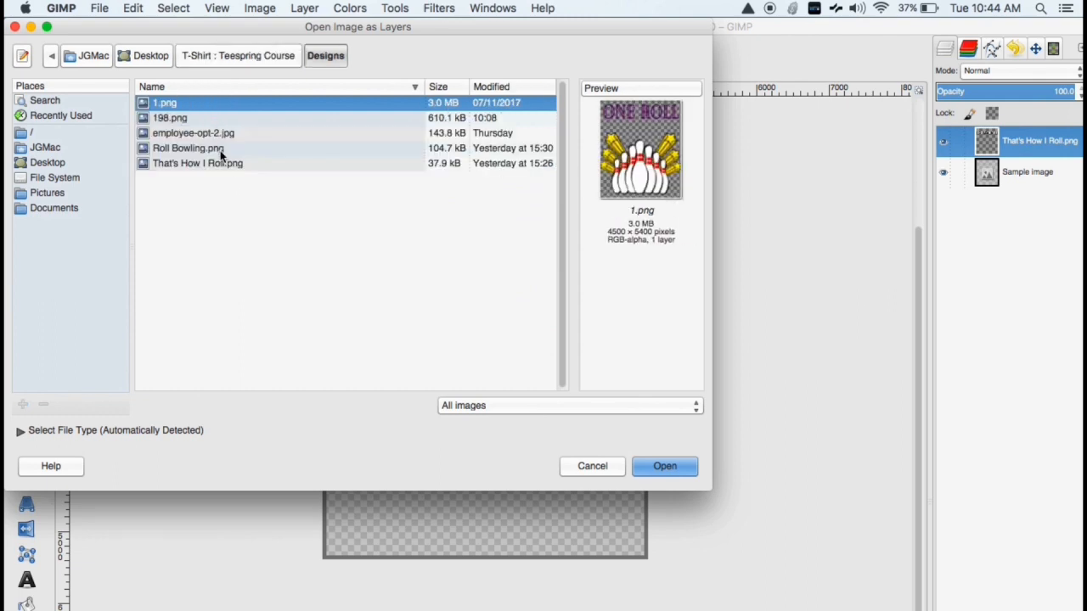
{"action": "left_click", "coordinate": [664, 465]}
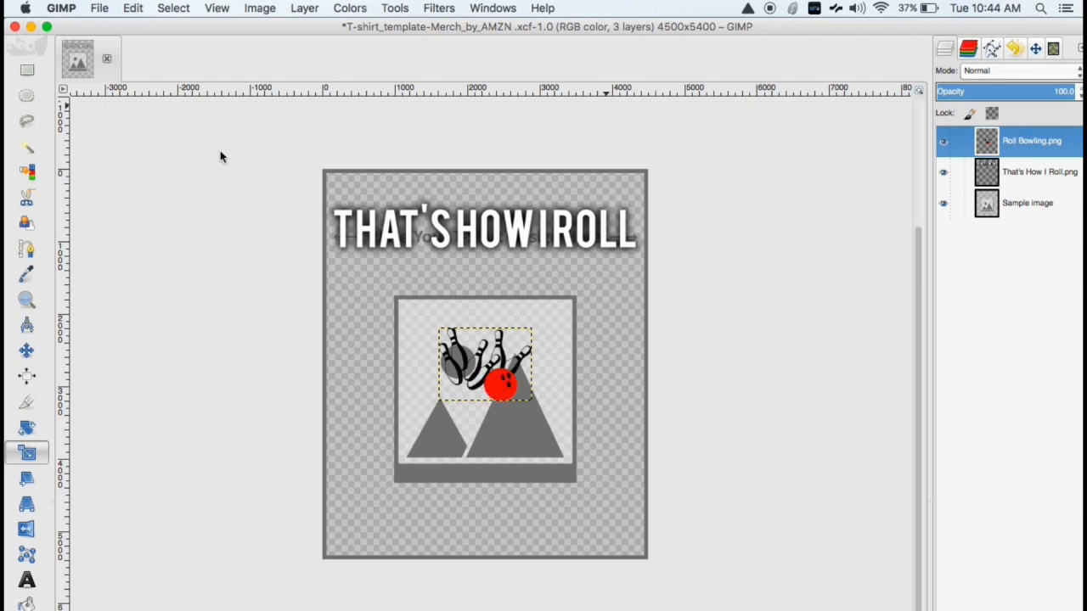
{"action": "mouse_move", "coordinate": [123, 258]}
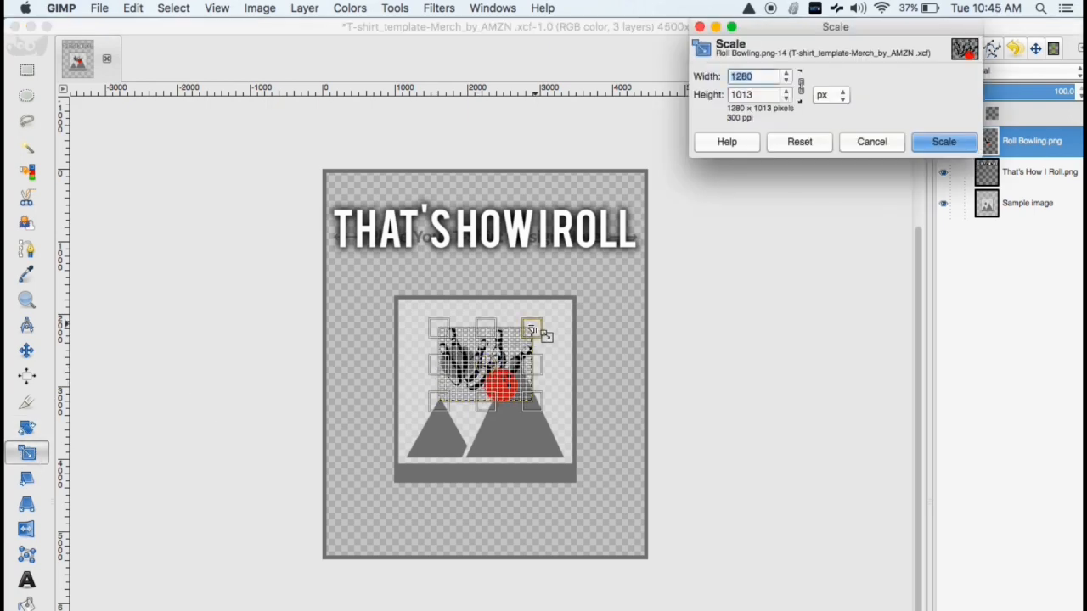
- Scale the Roll Bowling layer to about 3698×2927 px to fill below the heading
{"action": "left_click_drag", "start_coordinate": [531, 329], "coordinate": [596, 271]}
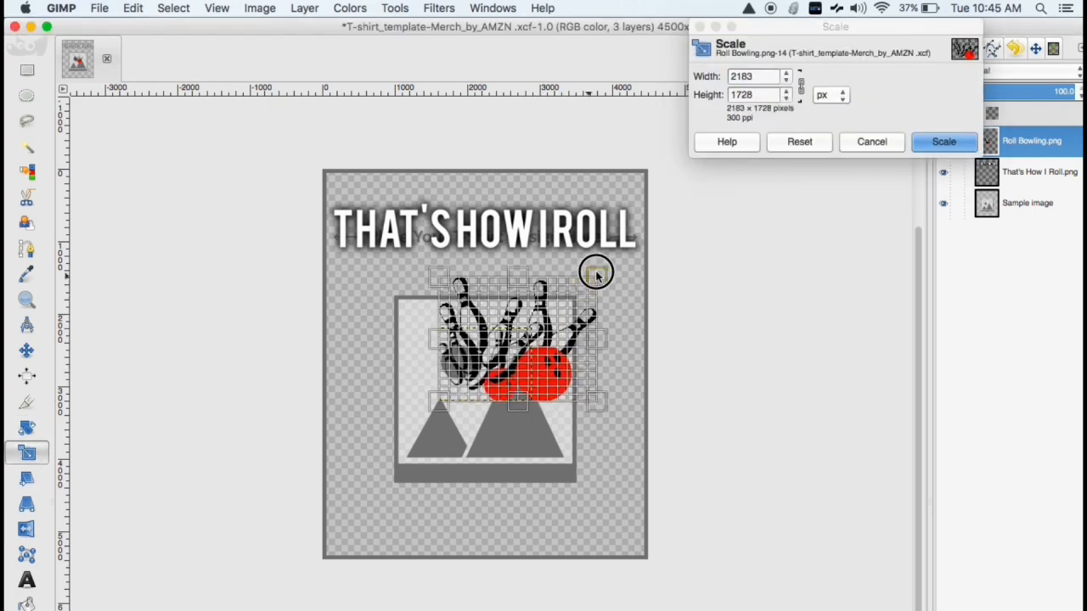
{"action": "left_click_drag", "start_coordinate": [596, 273], "coordinate": [644, 231]}
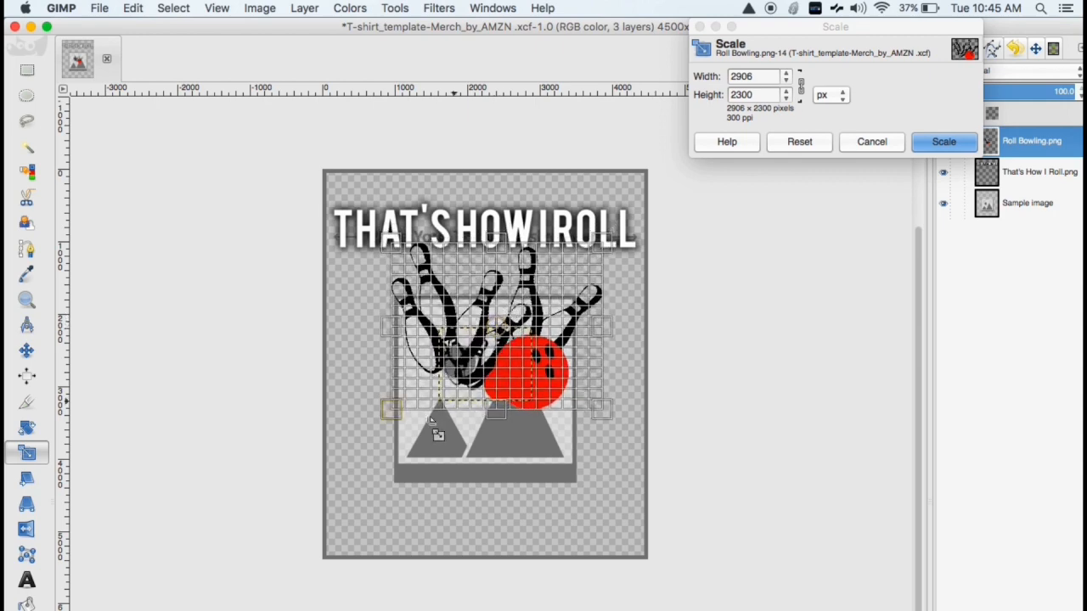
{"action": "left_click_drag", "start_coordinate": [391, 410], "coordinate": [369, 442]}
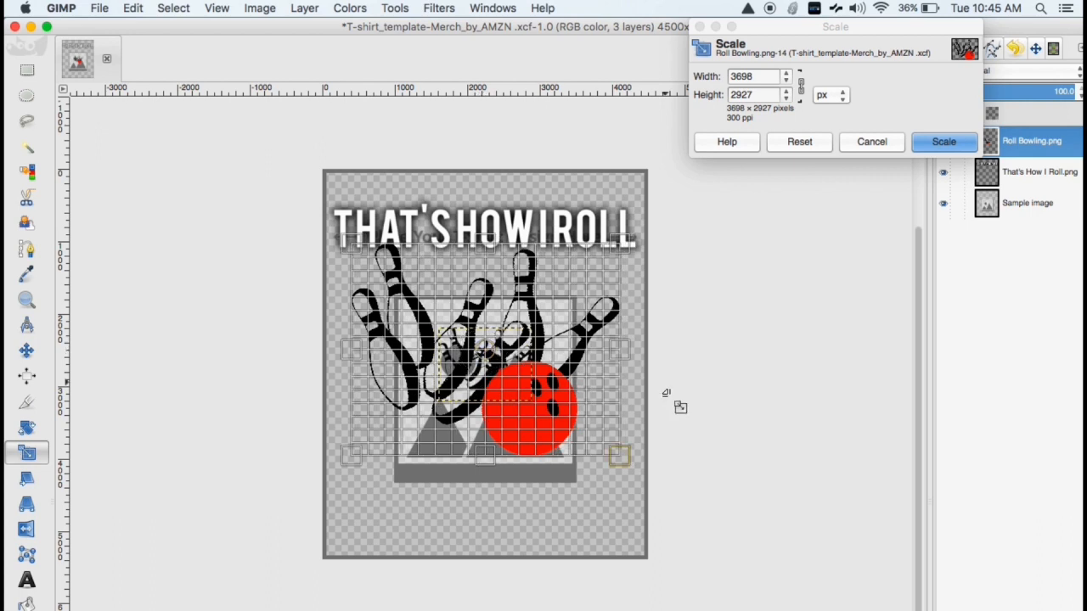
{"action": "left_click", "coordinate": [943, 142]}
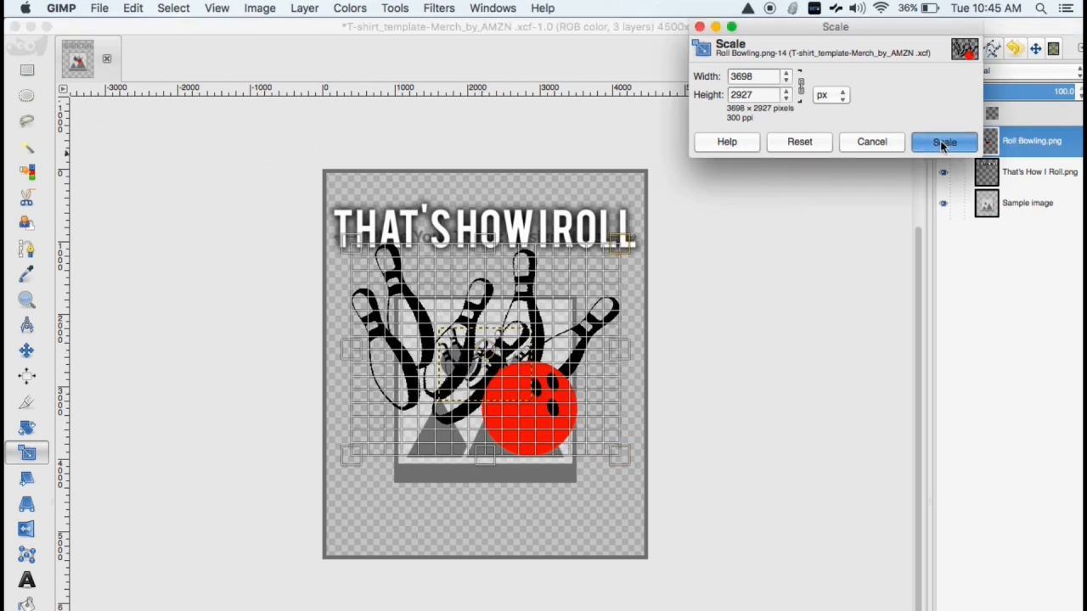
{"action": "left_click", "coordinate": [944, 142]}
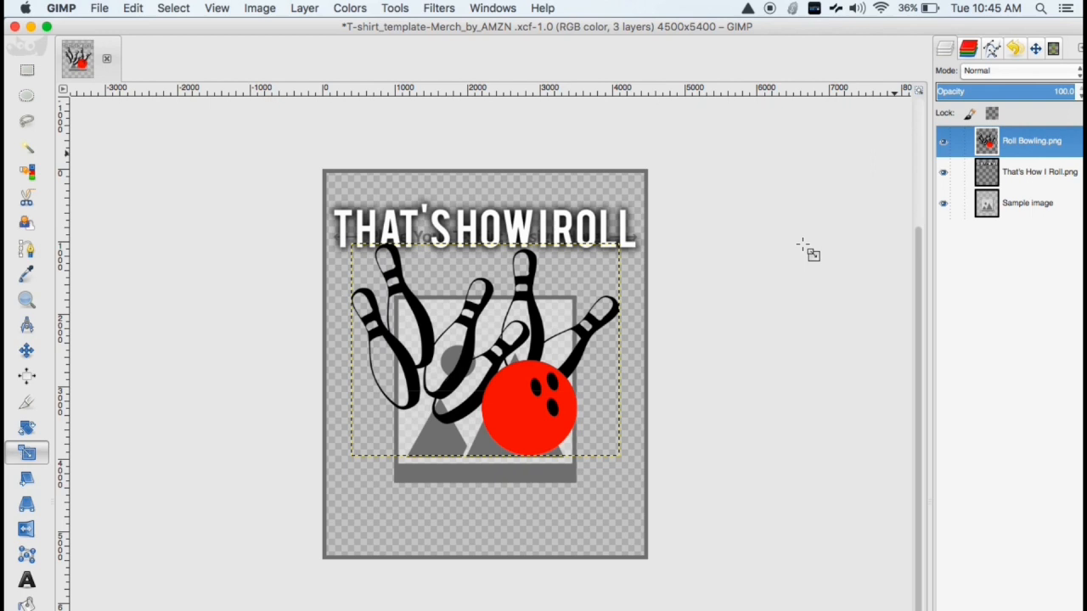
{"action": "mouse_move", "coordinate": [928, 238]}
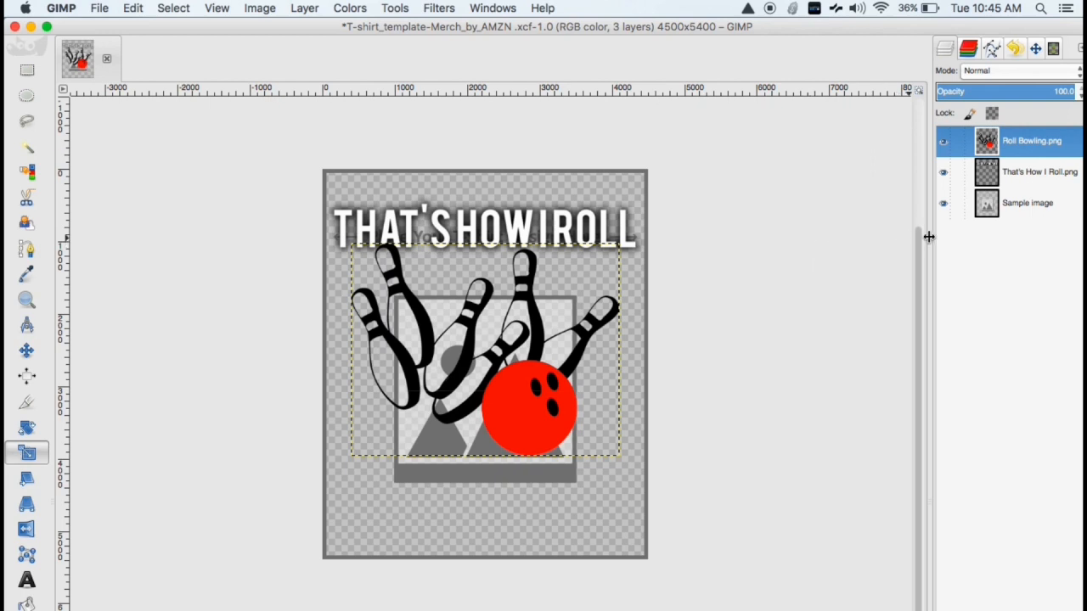
- Hide the Sample image layer in the Layers panel
{"action": "left_click", "coordinate": [944, 205]}
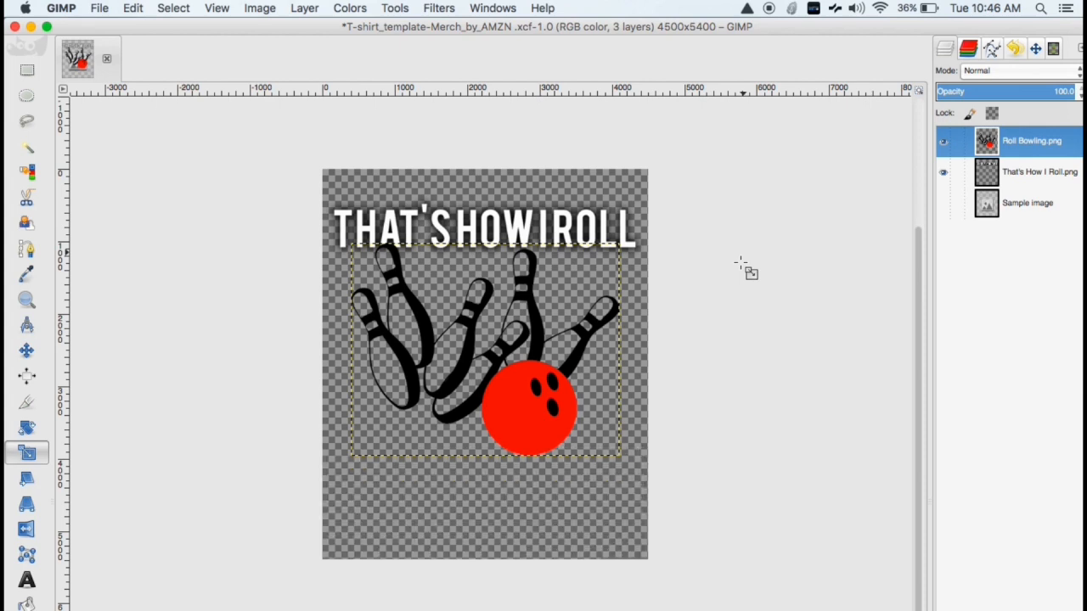
{"action": "mouse_move", "coordinate": [620, 147]}
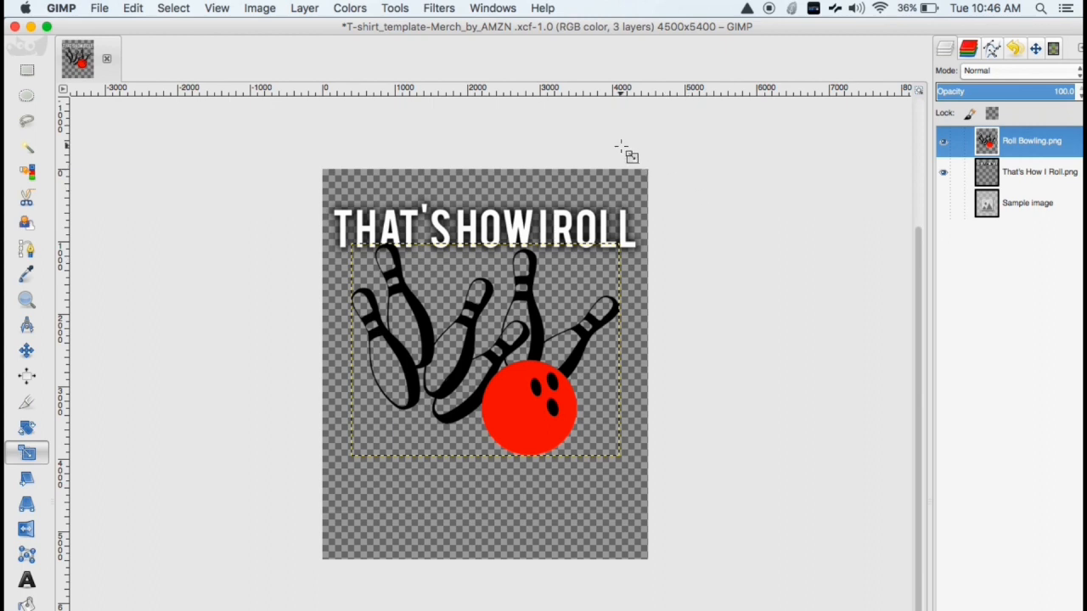
- Export As Bowling Example.png into Desktop > T-Shirt : Teespring Course > Designs
{"action": "left_click", "coordinate": [99, 8]}
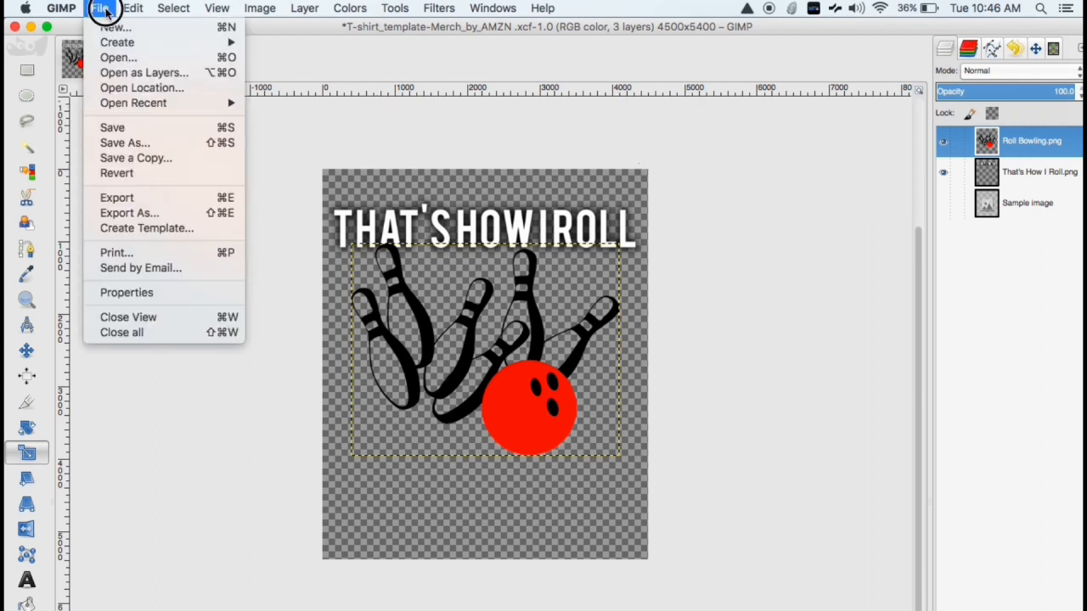
{"action": "mouse_move", "coordinate": [117, 197]}
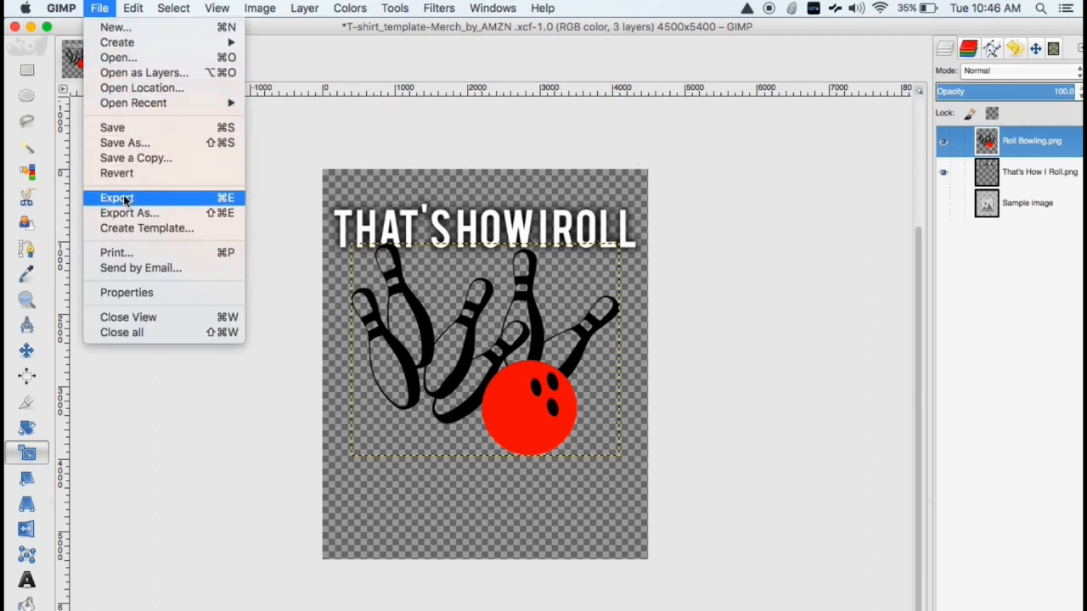
{"action": "mouse_move", "coordinate": [129, 213]}
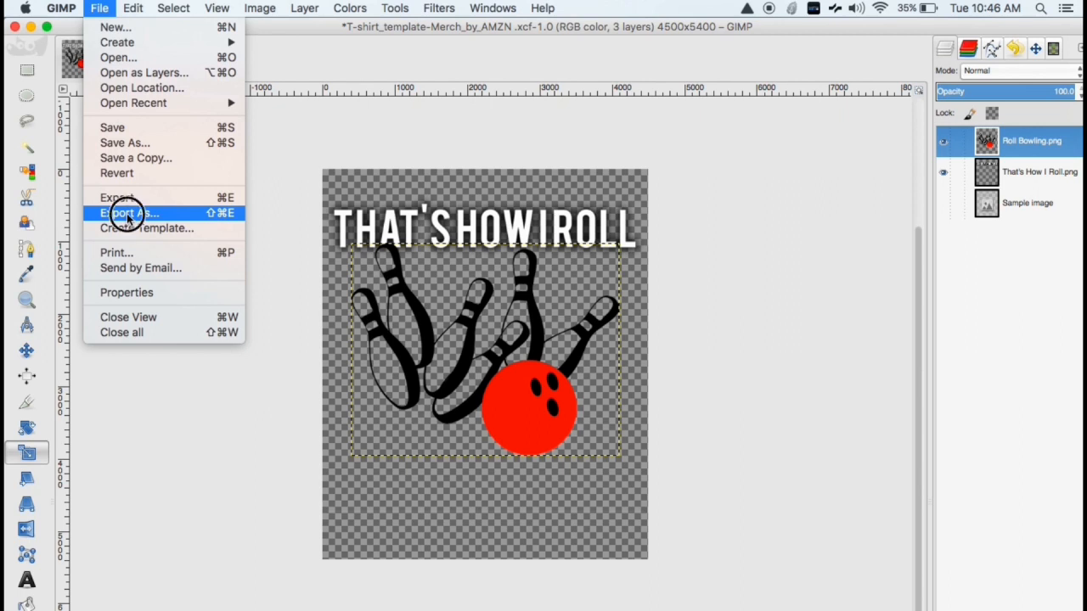
{"action": "left_click", "coordinate": [128, 214]}
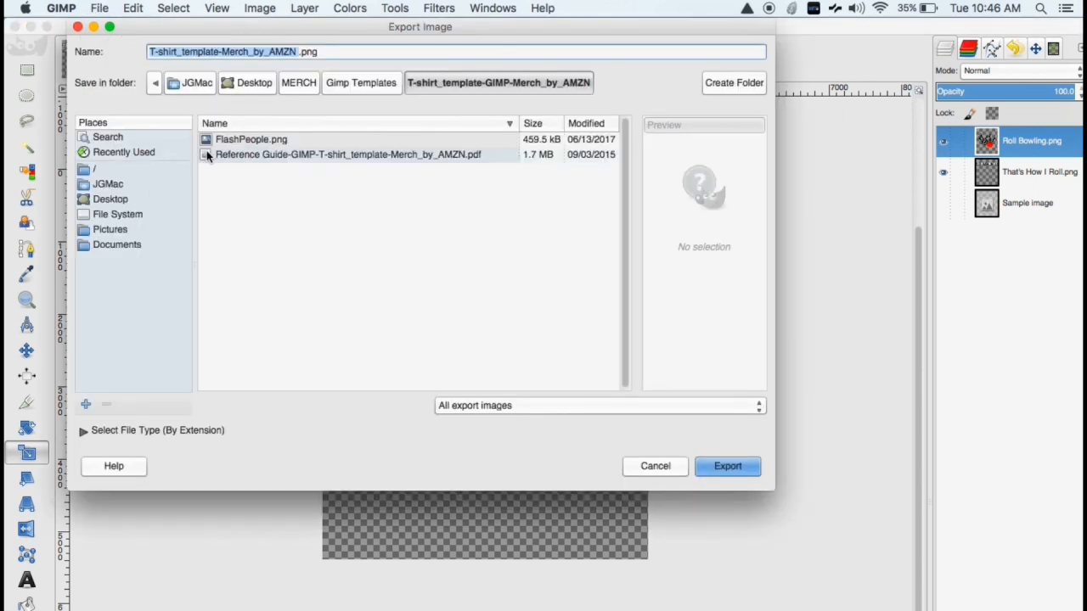
{"action": "left_click", "coordinate": [298, 83]}
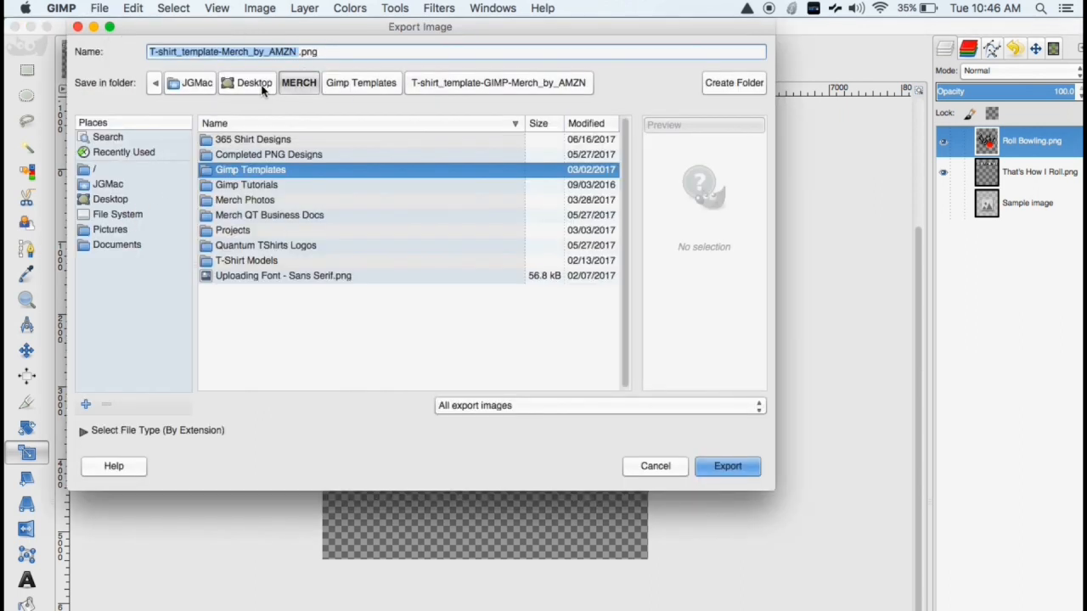
{"action": "left_click", "coordinate": [254, 83]}
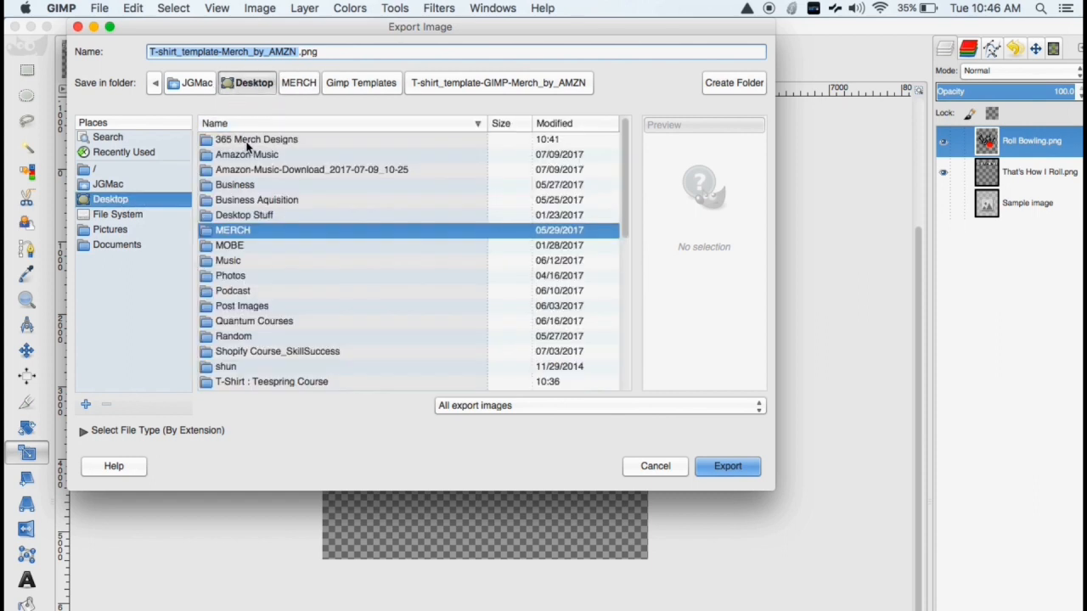
{"action": "left_click", "coordinate": [271, 382]}
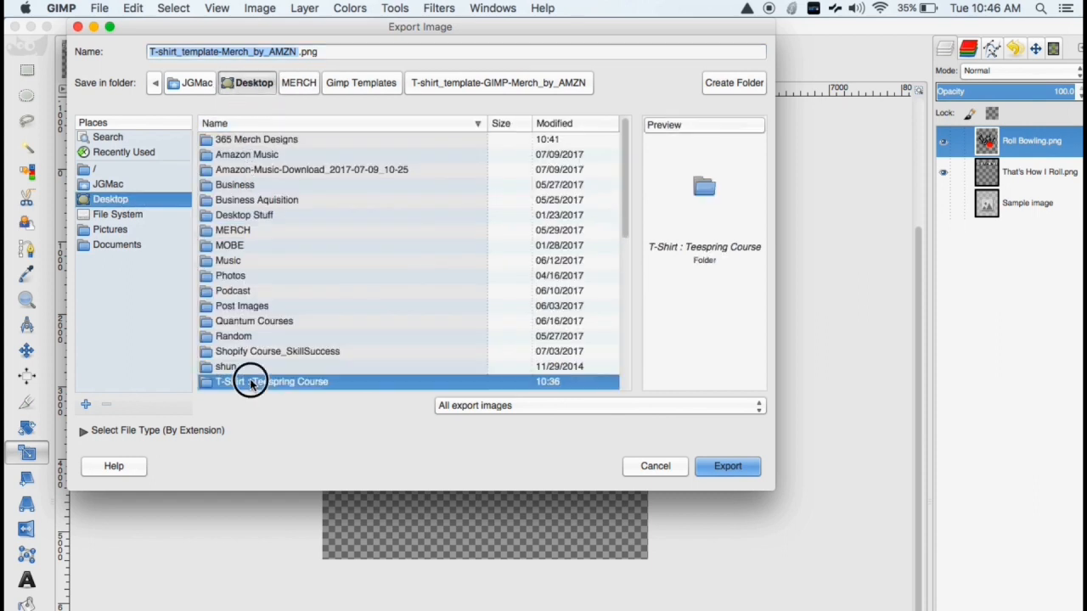
{"action": "double_click", "coordinate": [275, 381]}
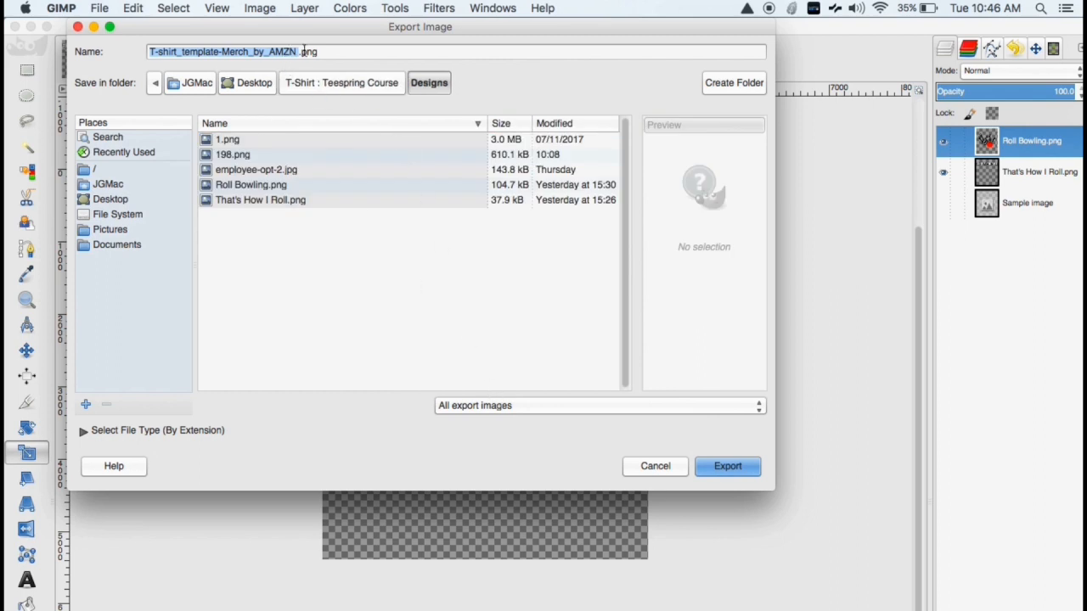
{"action": "left_click", "coordinate": [297, 52]}
{"action": "type", "text": "Bowling Example"}
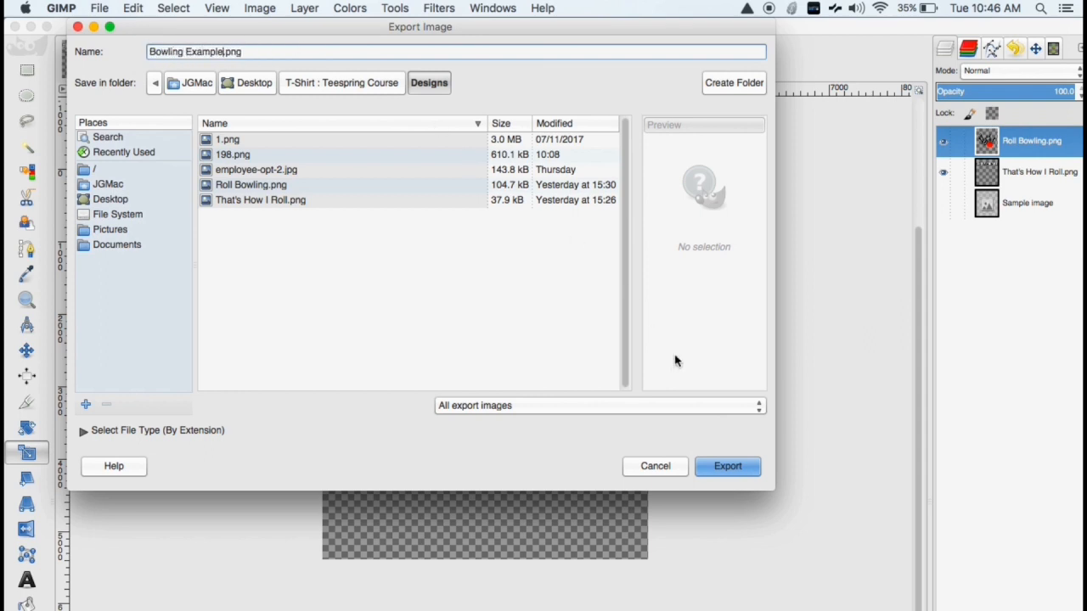
{"action": "left_click", "coordinate": [727, 466]}
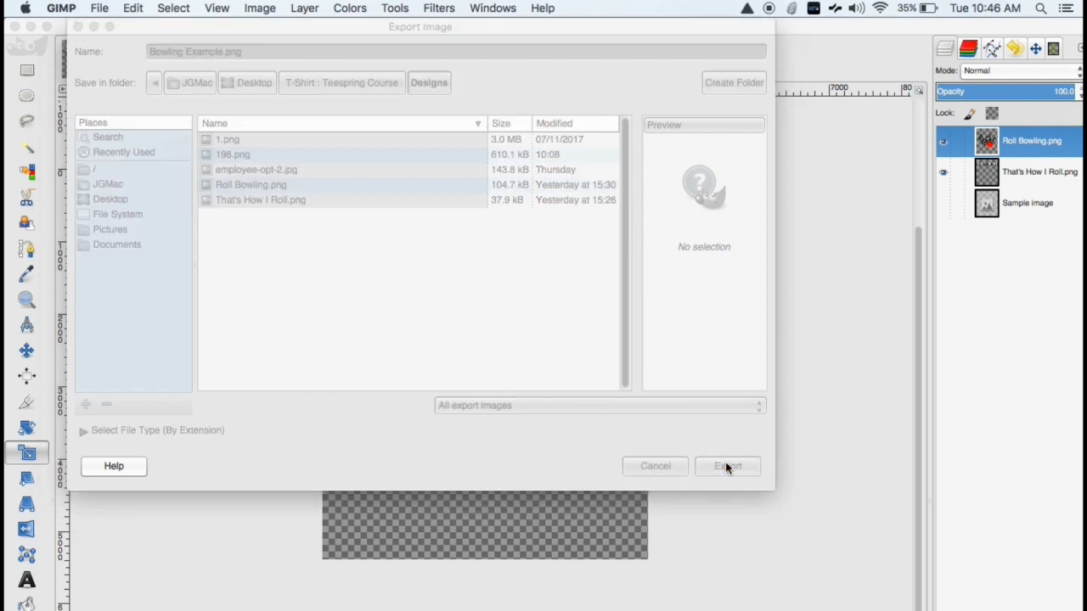
- Confirm the PNG export with default options to save Bowling Example.png
{"action": "left_click", "coordinate": [726, 465]}
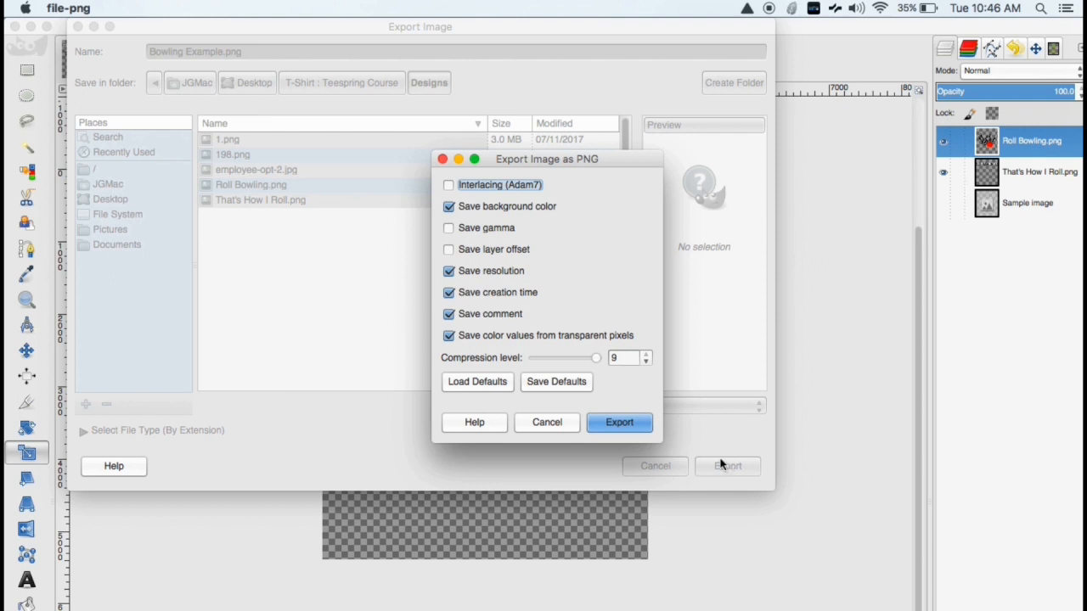
{"action": "left_click", "coordinate": [619, 422]}
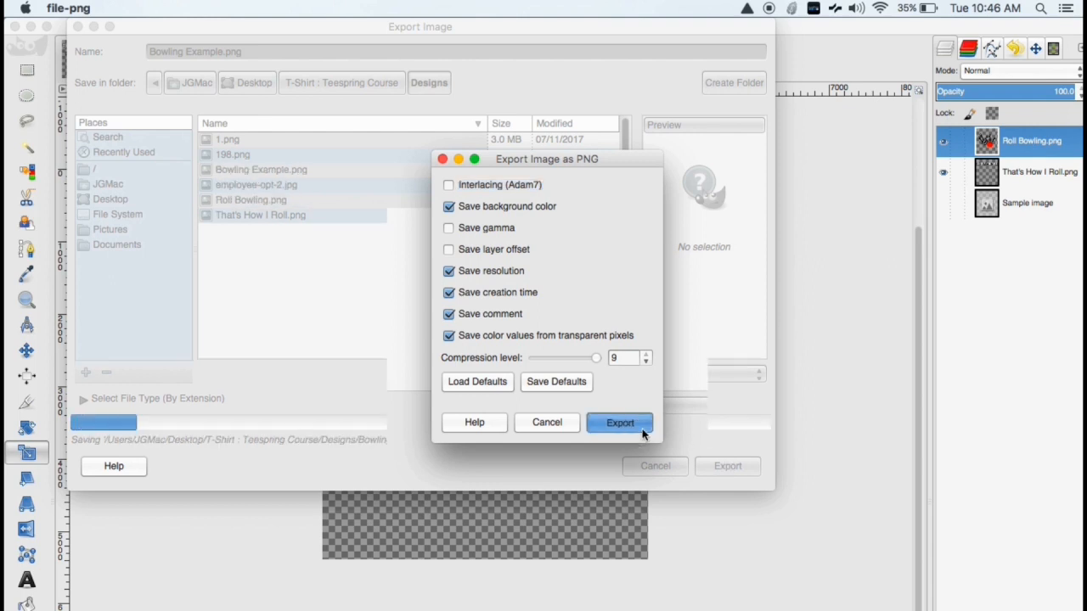
{"action": "left_click", "coordinate": [620, 423]}
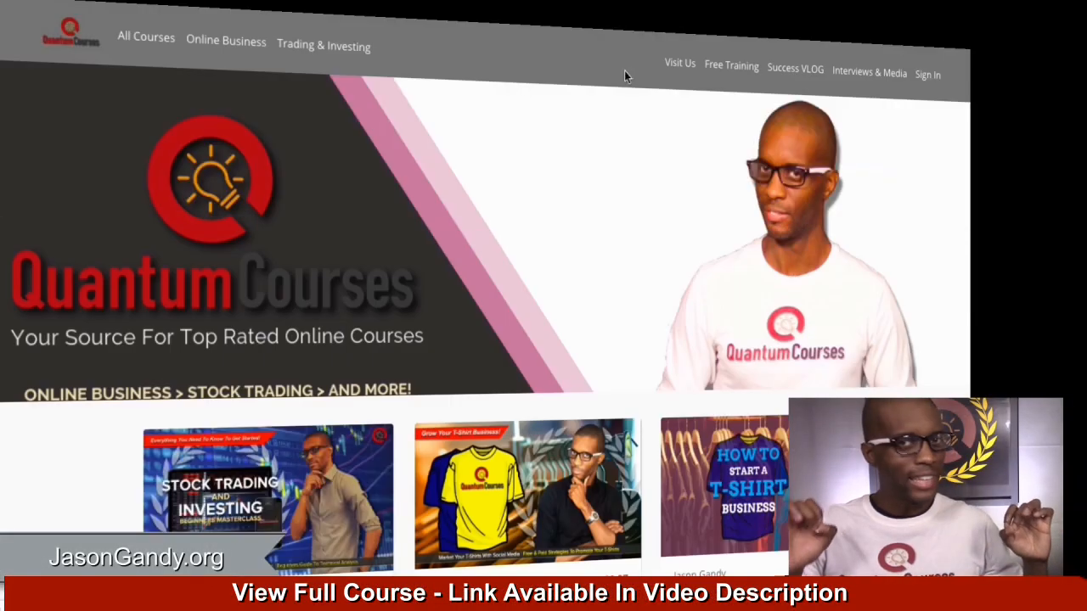
- Scroll the Quantum Courses home page down to the course listings
{"action": "scroll", "scroll_direction": "down", "scroll_amount": 3}
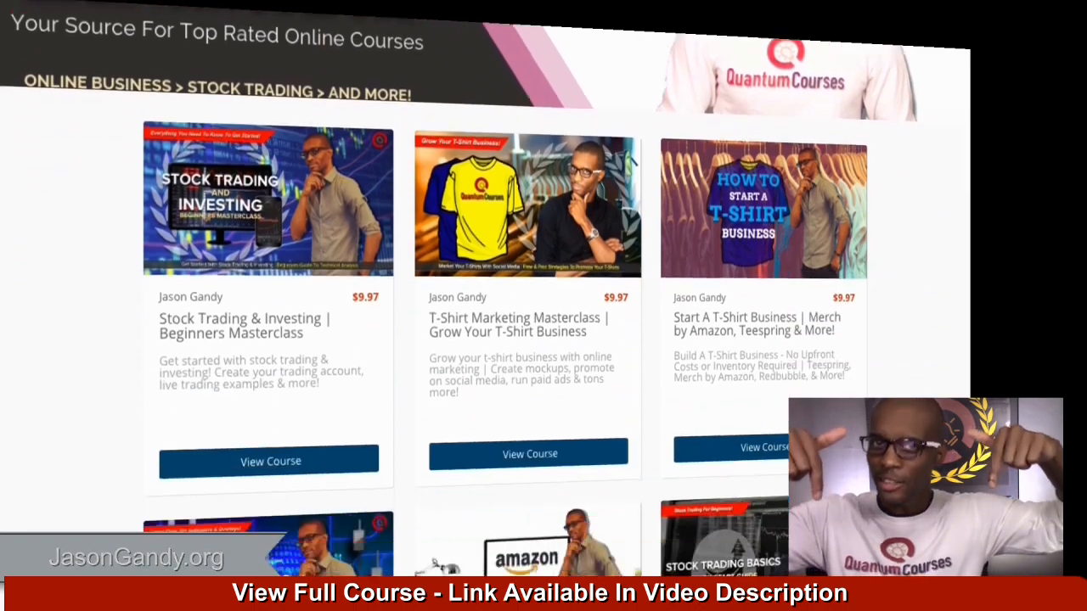